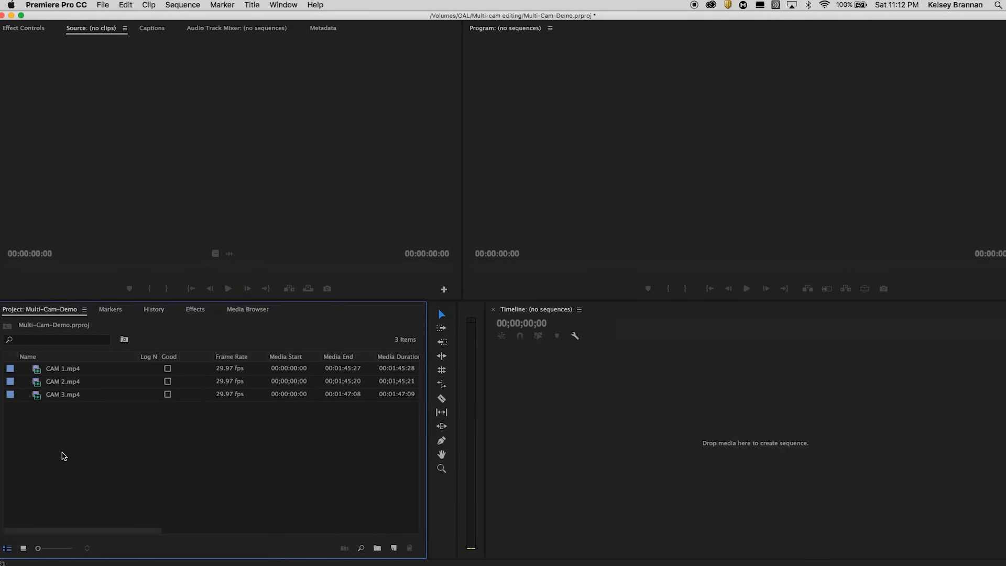
{"action": "mouse_move", "coordinate": [65, 452]}
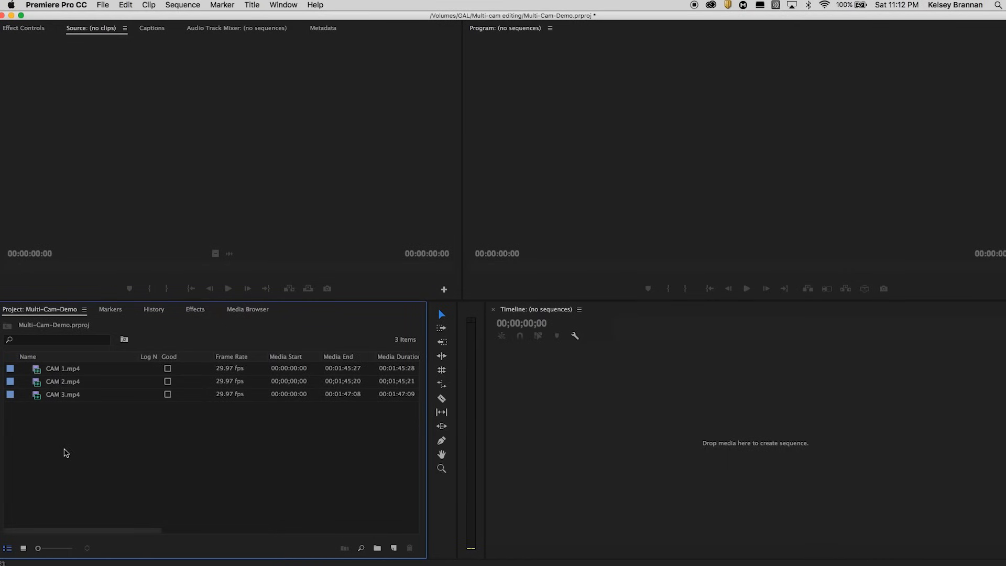
{"action": "mouse_move", "coordinate": [64, 400]}
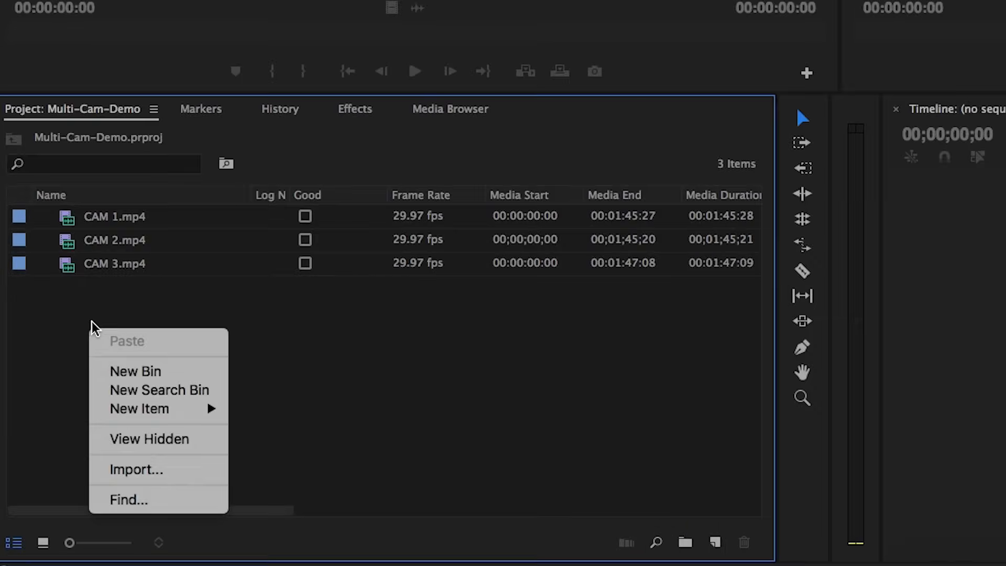
{"action": "mouse_move", "coordinate": [134, 371]}
{"action": "type", "text": "M"}
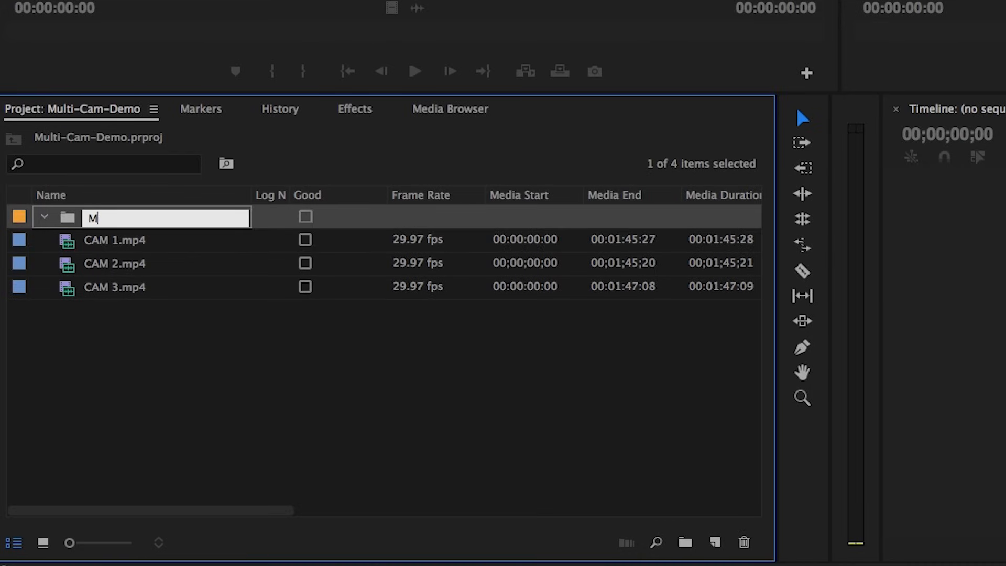
Name the new bin 'Multi-cam' to hold the CAM 1, CAM 2 and CAM 3 clips.
{"action": "type", "text": "ulti-cam"}
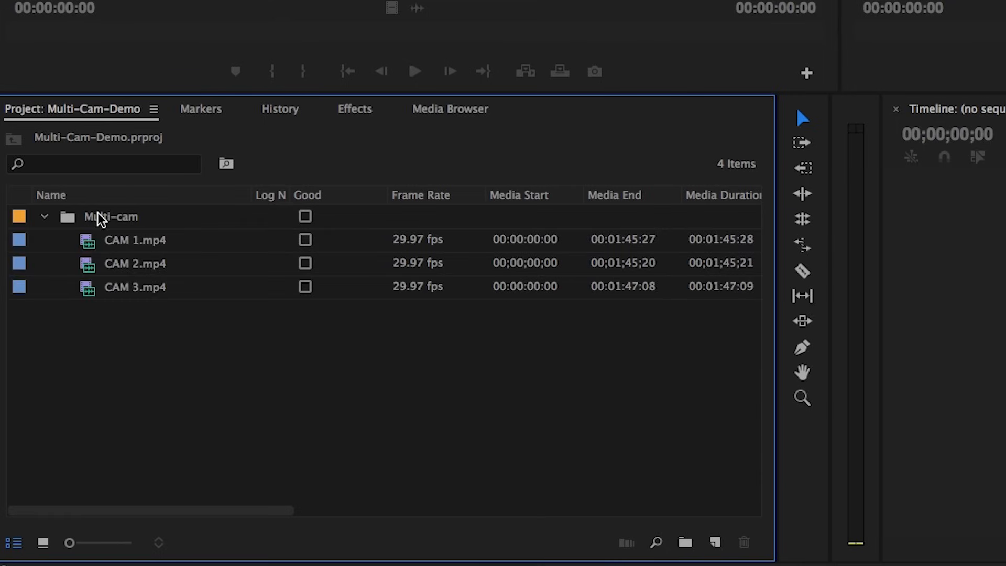
{"action": "left_click", "coordinate": [111, 216]}
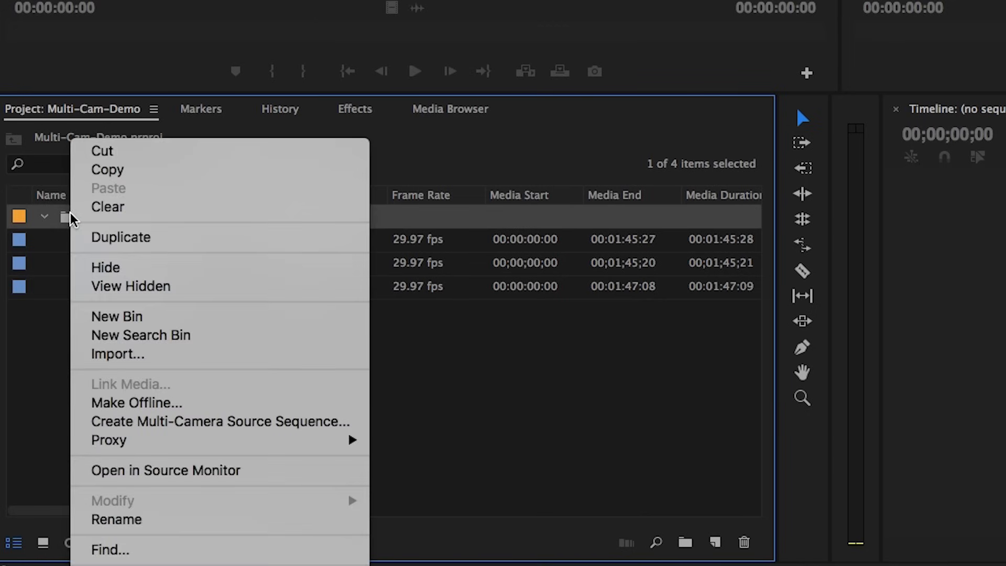
{"action": "mouse_move", "coordinate": [229, 421]}
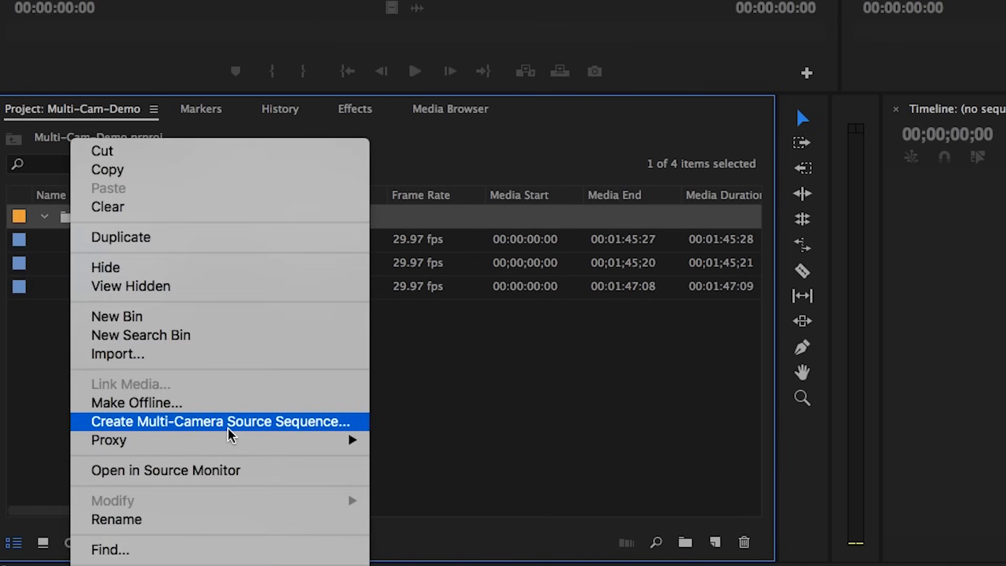
{"action": "mouse_move", "coordinate": [238, 437]}
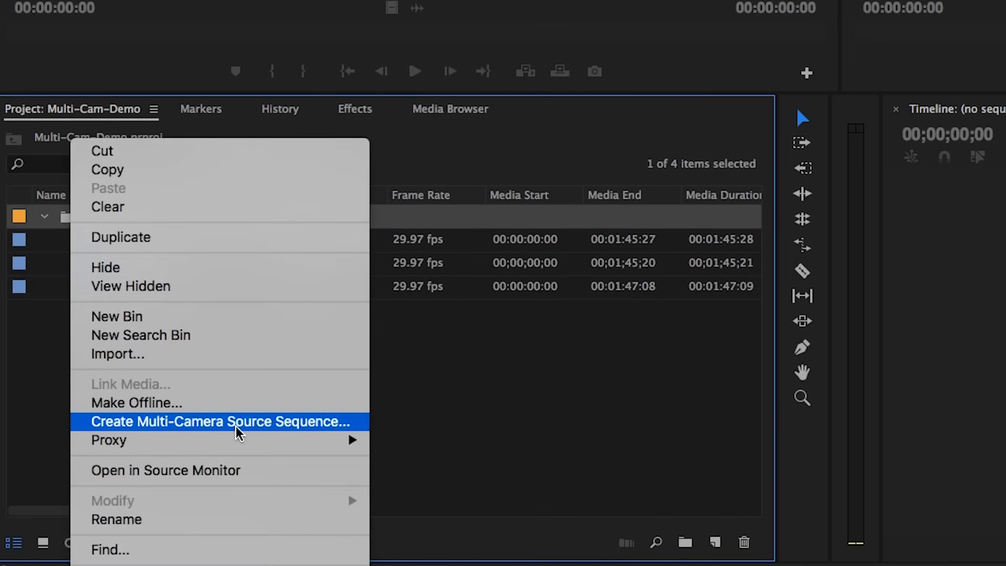
Launch Create Multi-Camera Source Sequence on the Multi-cam bin, with the name Multicam.
{"action": "left_click", "coordinate": [220, 422]}
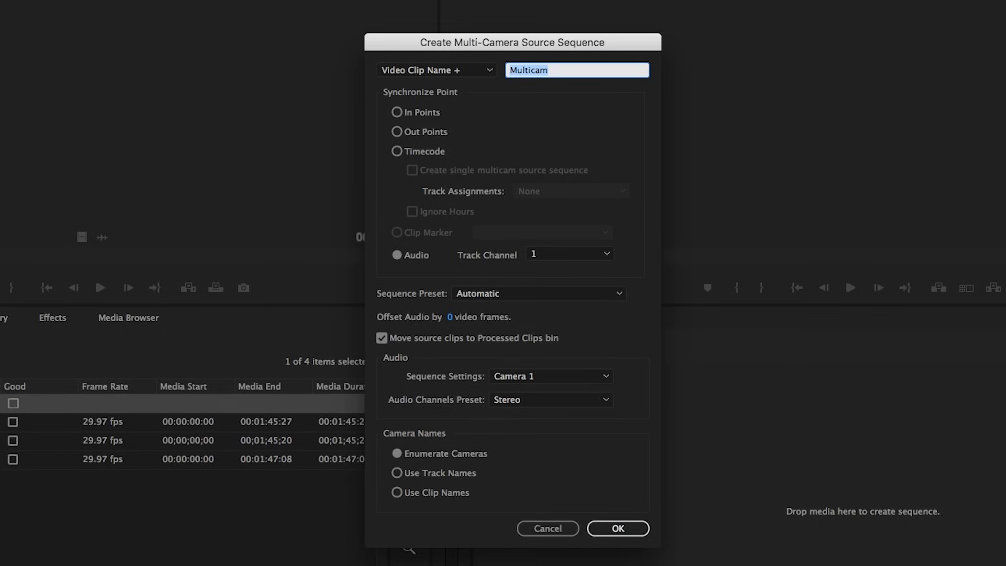
{"action": "mouse_move", "coordinate": [509, 47]}
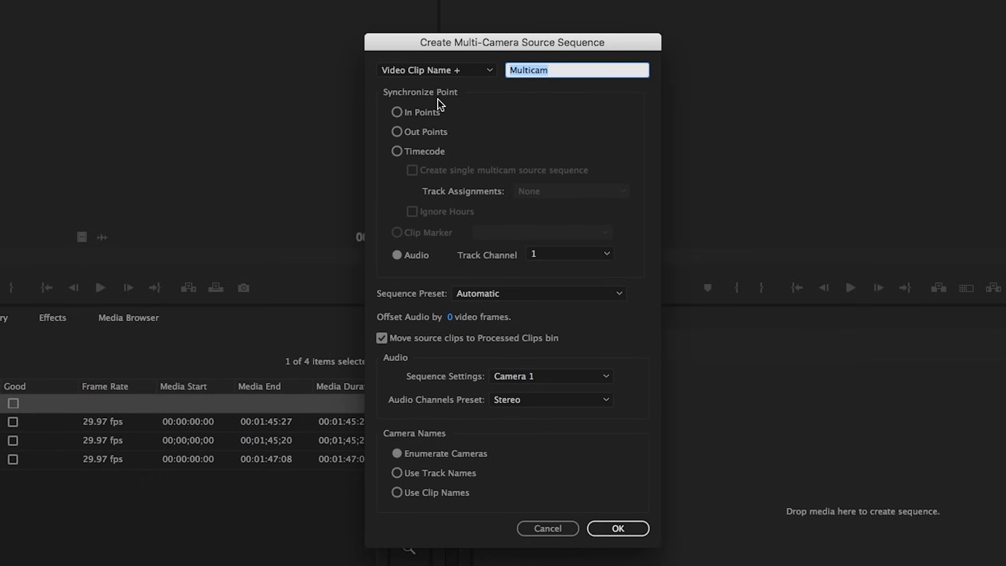
{"action": "mouse_move", "coordinate": [436, 134]}
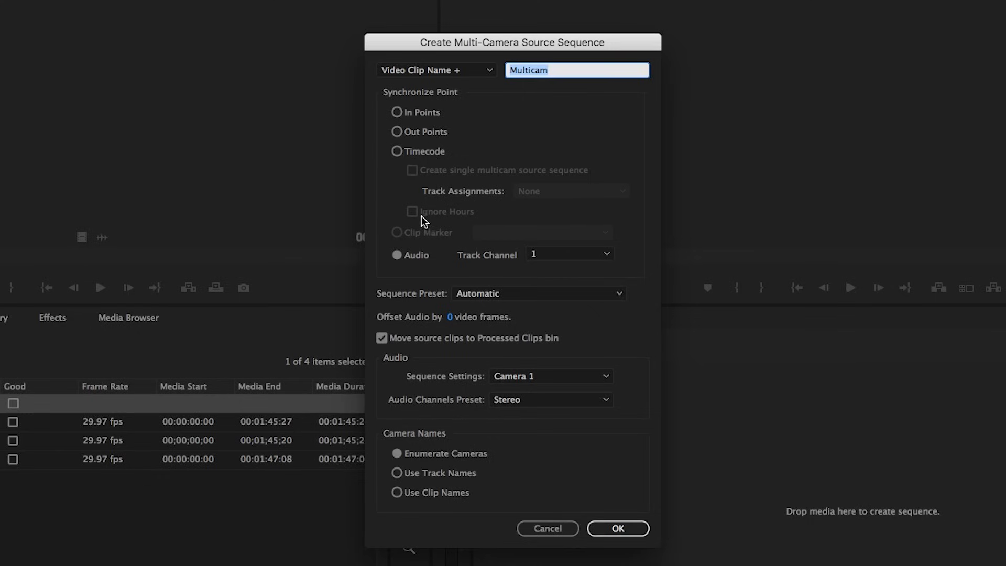
{"action": "mouse_move", "coordinate": [482, 288]}
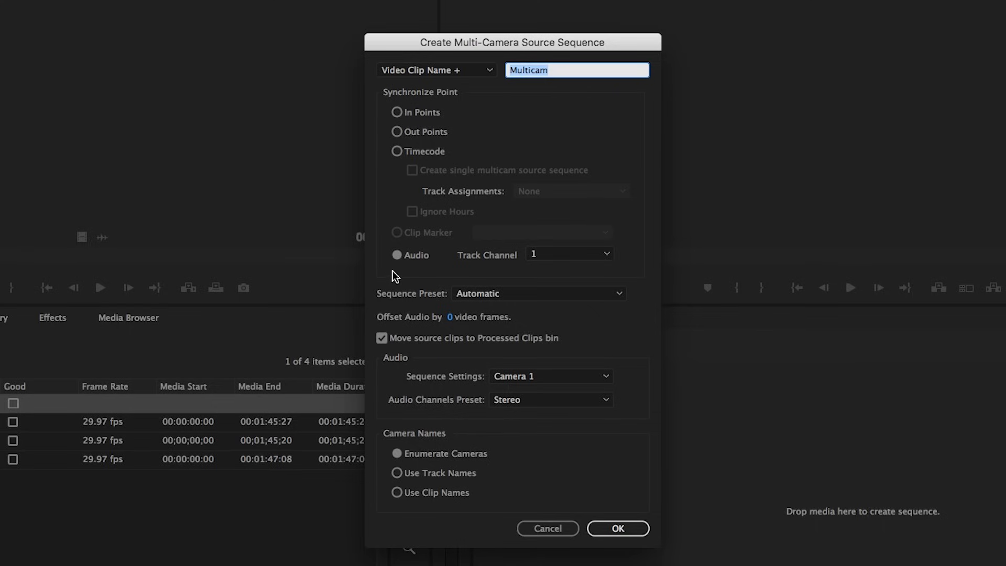
{"action": "mouse_move", "coordinate": [445, 310]}
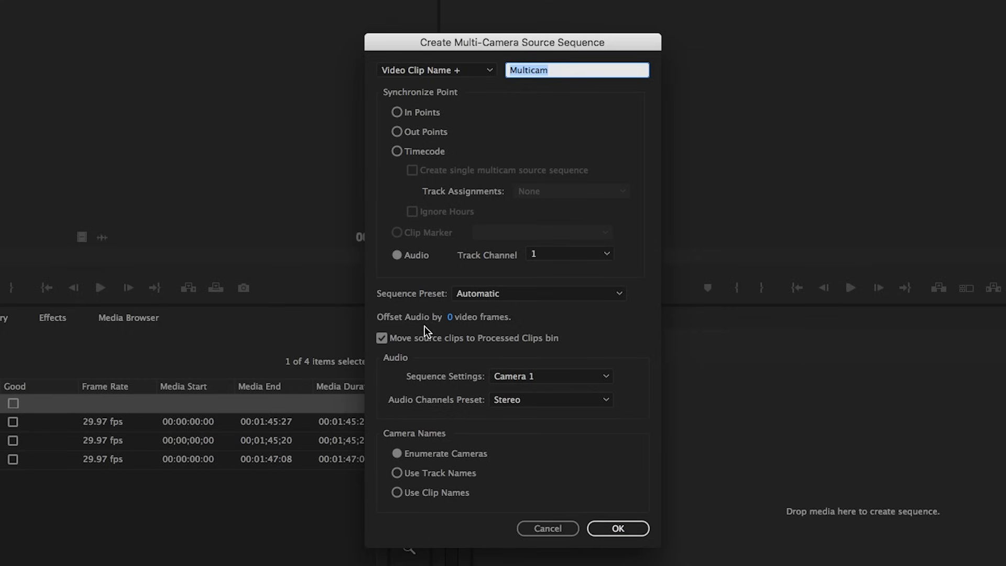
{"action": "mouse_move", "coordinate": [435, 390]}
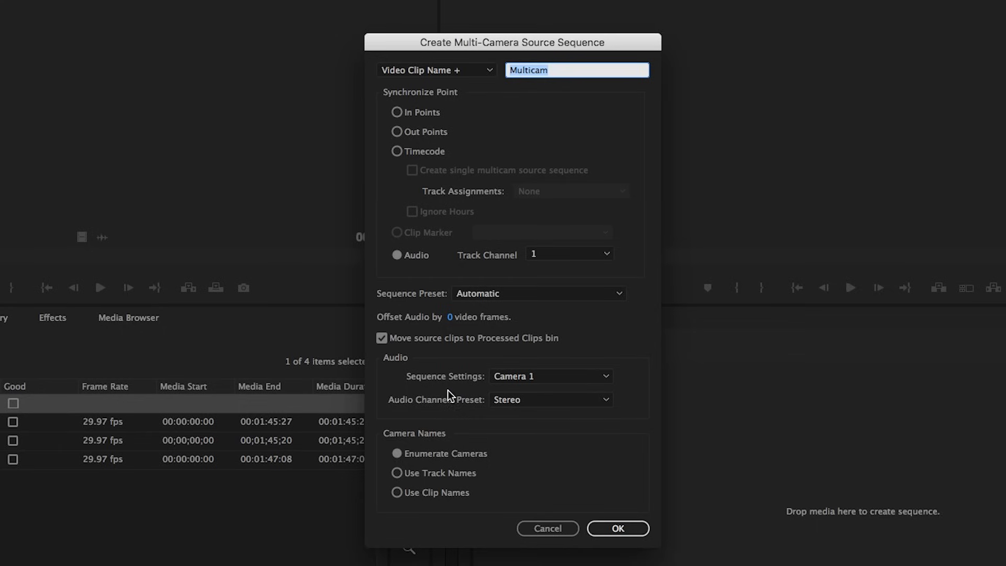
{"action": "mouse_move", "coordinate": [400, 366]}
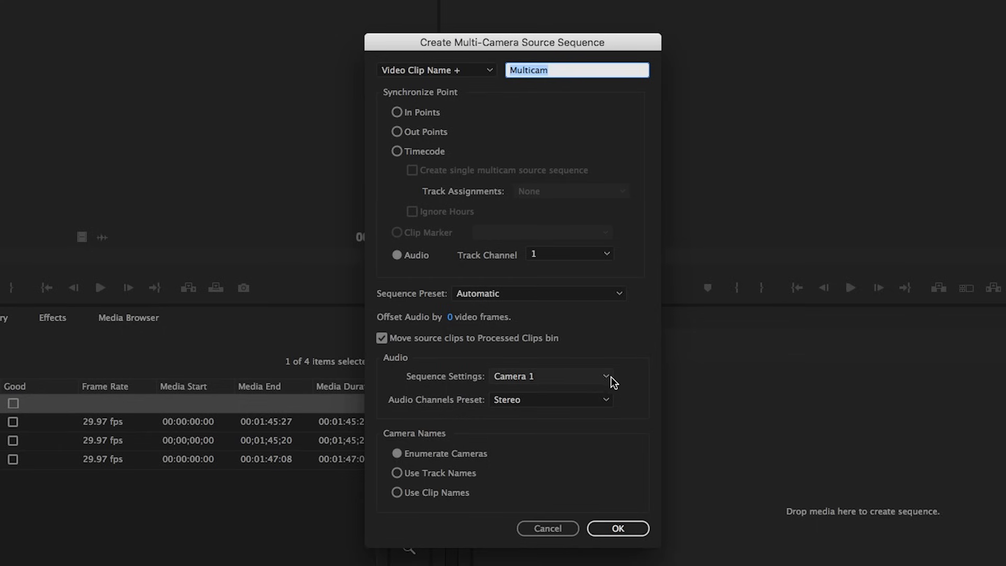
{"action": "left_click", "coordinate": [549, 377]}
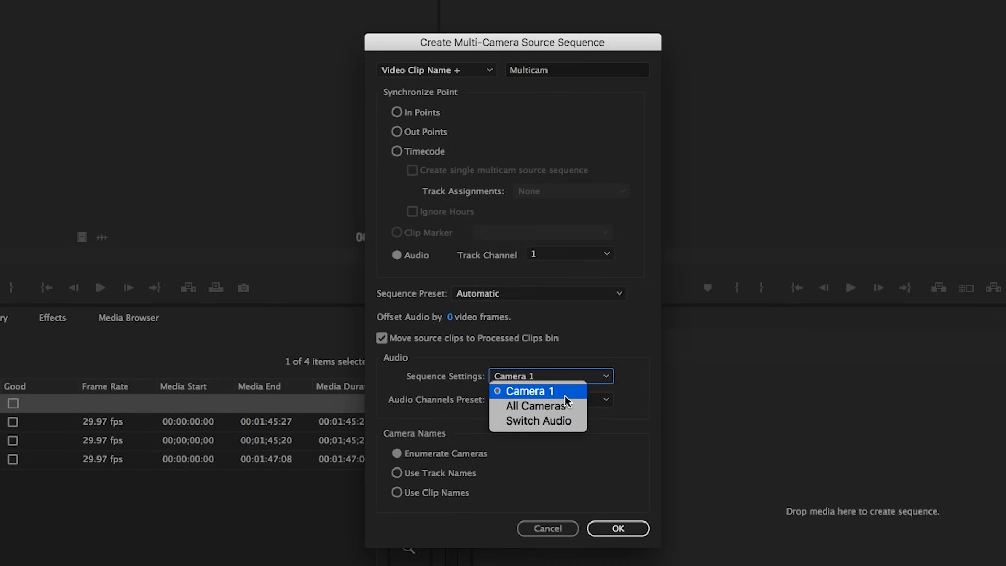
{"action": "mouse_move", "coordinate": [411, 384]}
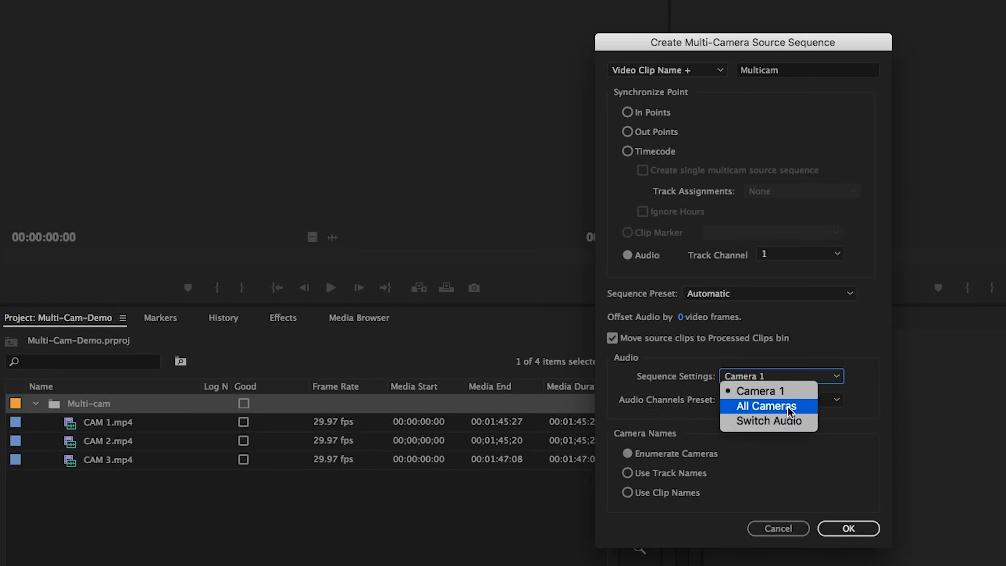
{"action": "mouse_move", "coordinate": [788, 415]}
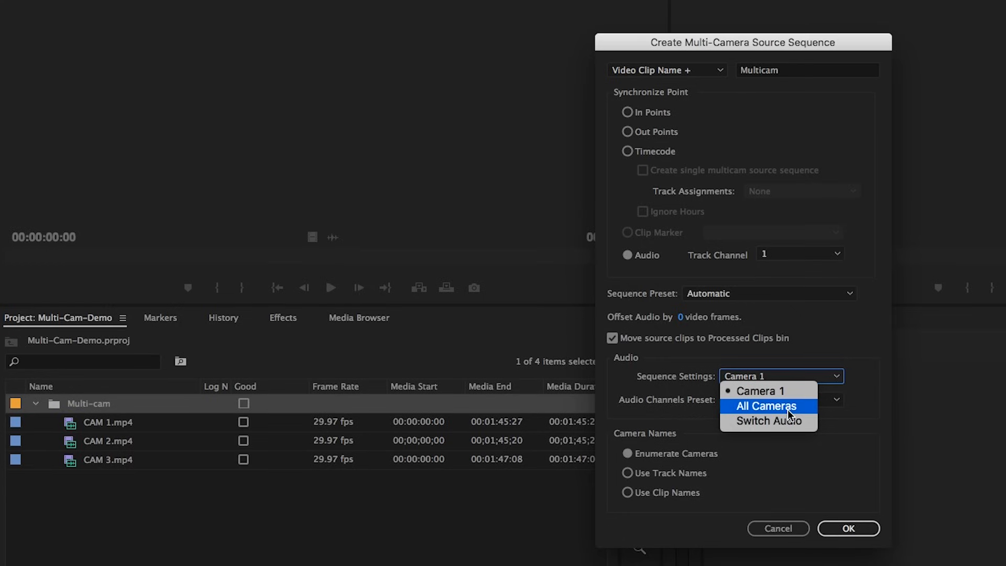
{"action": "mouse_move", "coordinate": [768, 421]}
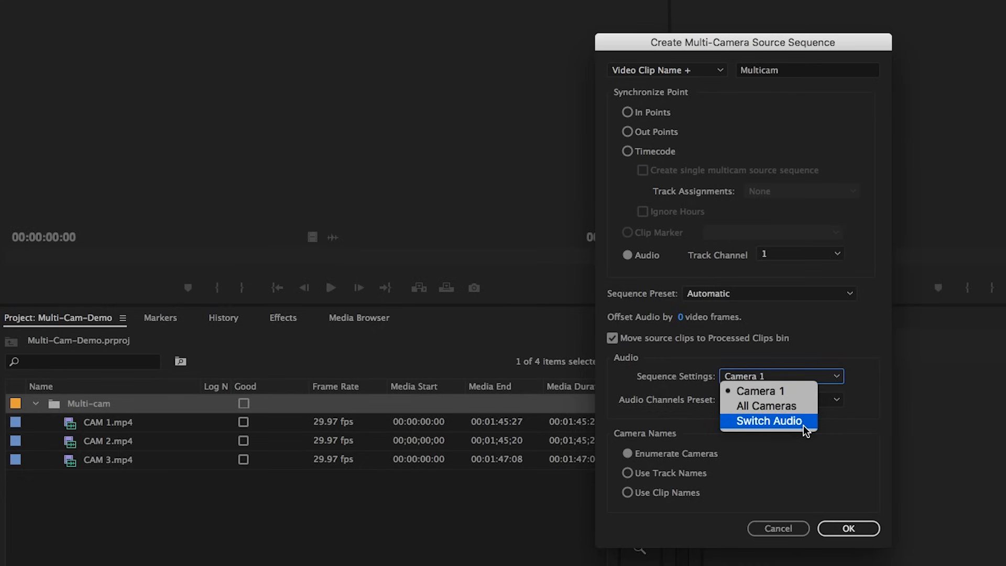
{"action": "mouse_move", "coordinate": [807, 432]}
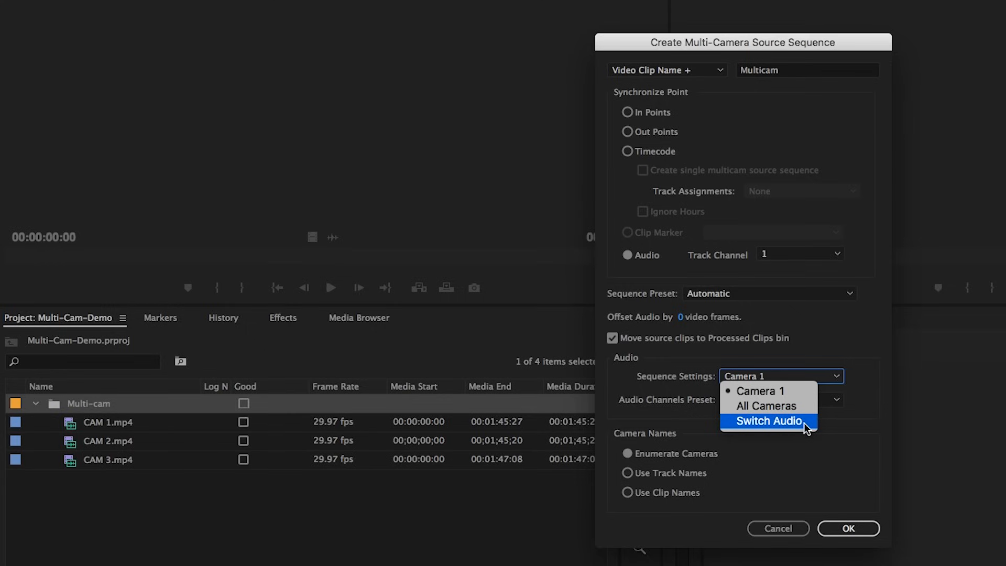
{"action": "mouse_move", "coordinate": [808, 430]}
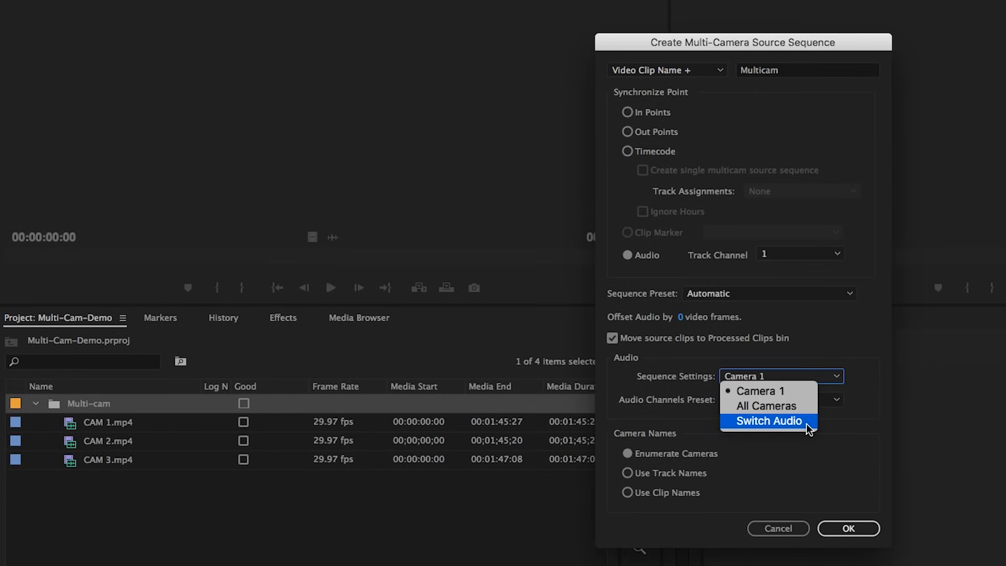
{"action": "mouse_move", "coordinate": [807, 431]}
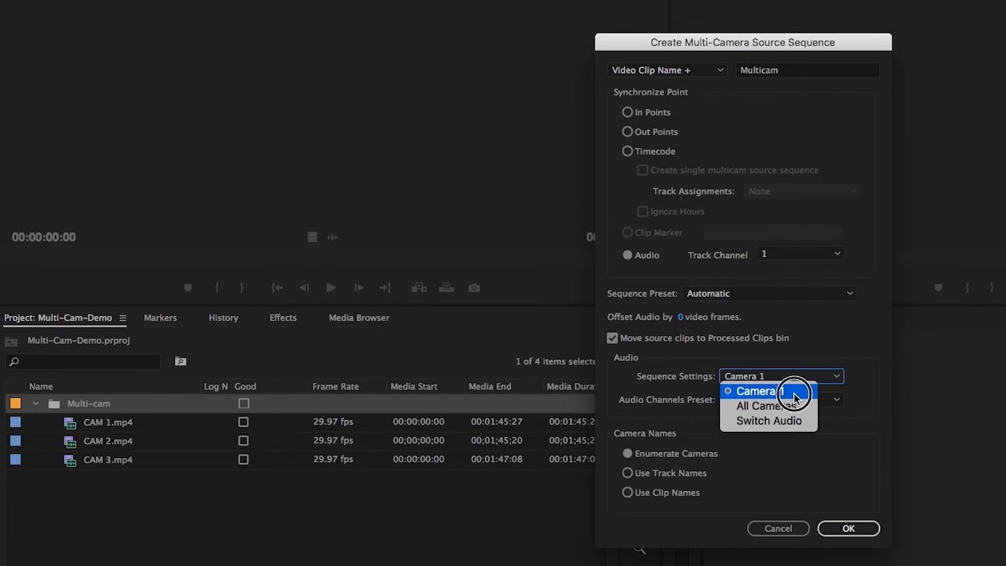
{"action": "left_click", "coordinate": [757, 391]}
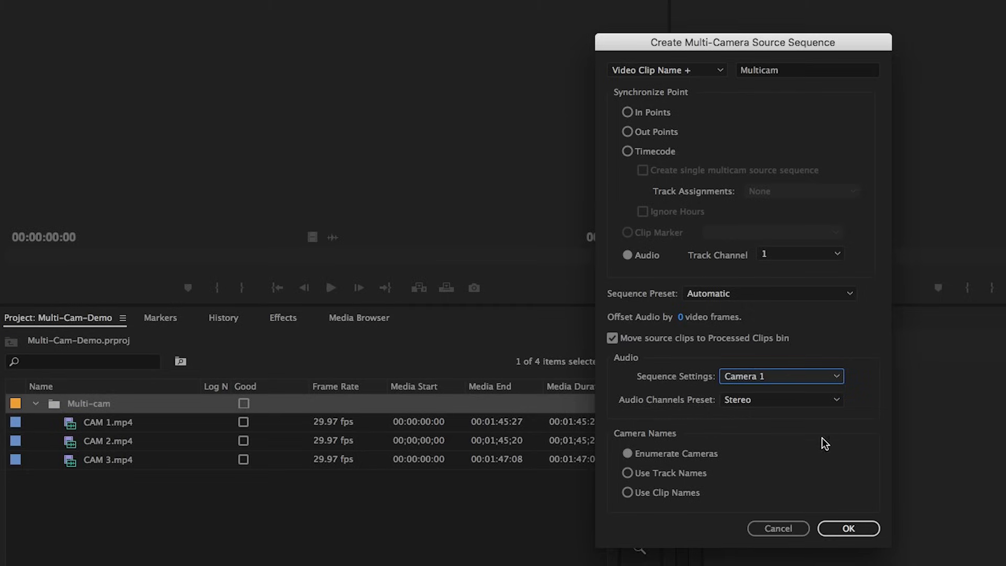
{"action": "left_click", "coordinate": [848, 528]}
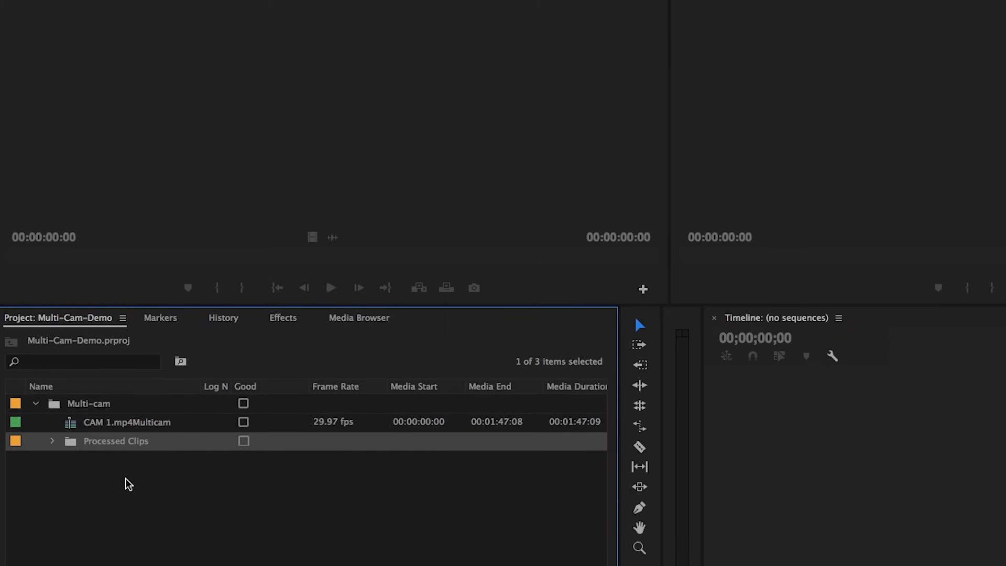
{"action": "left_click", "coordinate": [52, 441]}
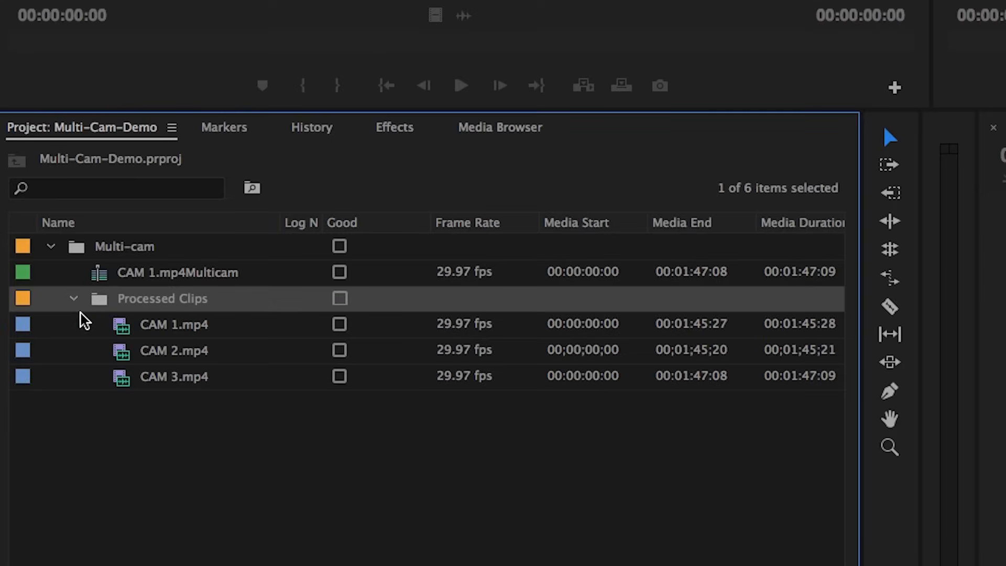
{"action": "left_click", "coordinate": [72, 298]}
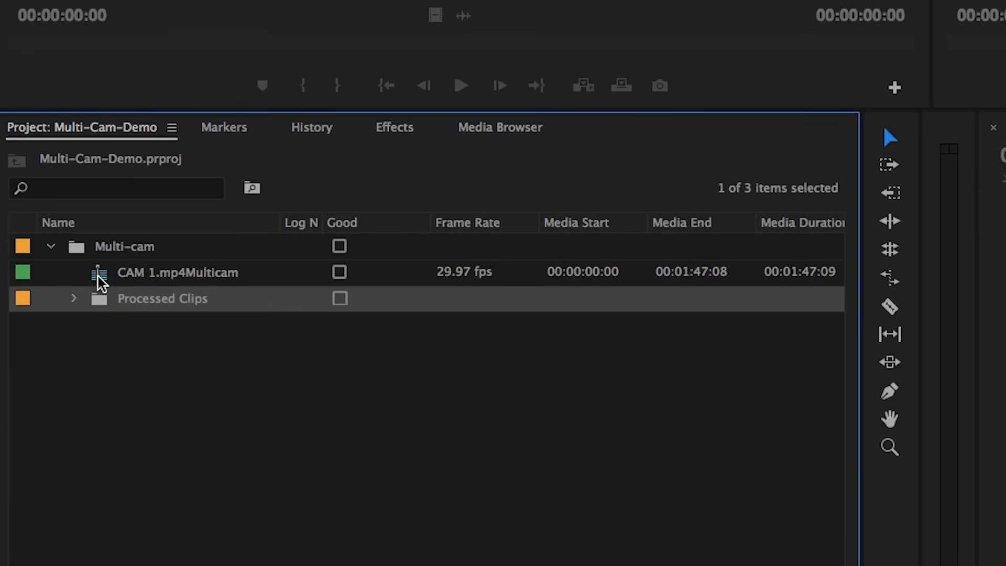
{"action": "mouse_move", "coordinate": [189, 292]}
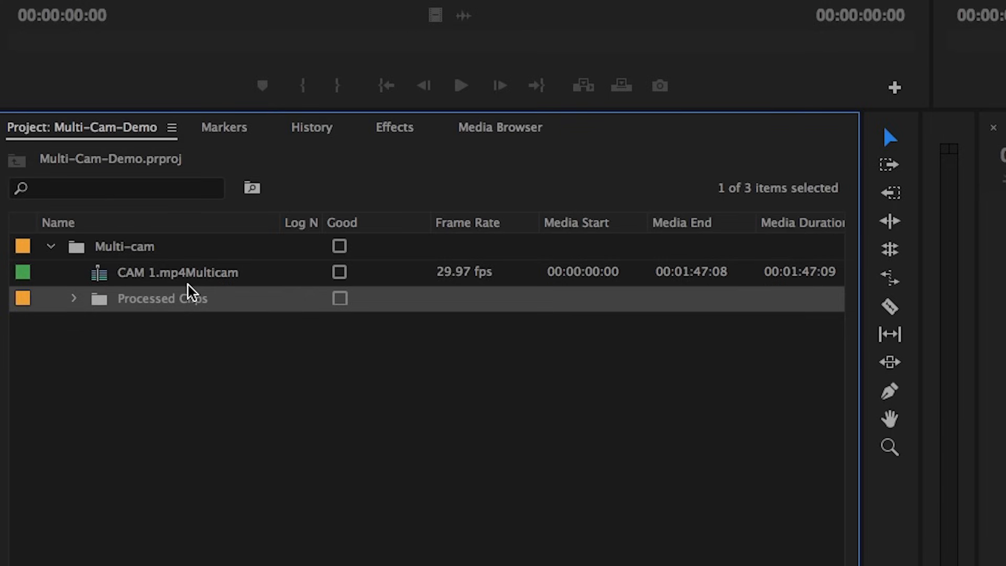
{"action": "mouse_move", "coordinate": [194, 272]}
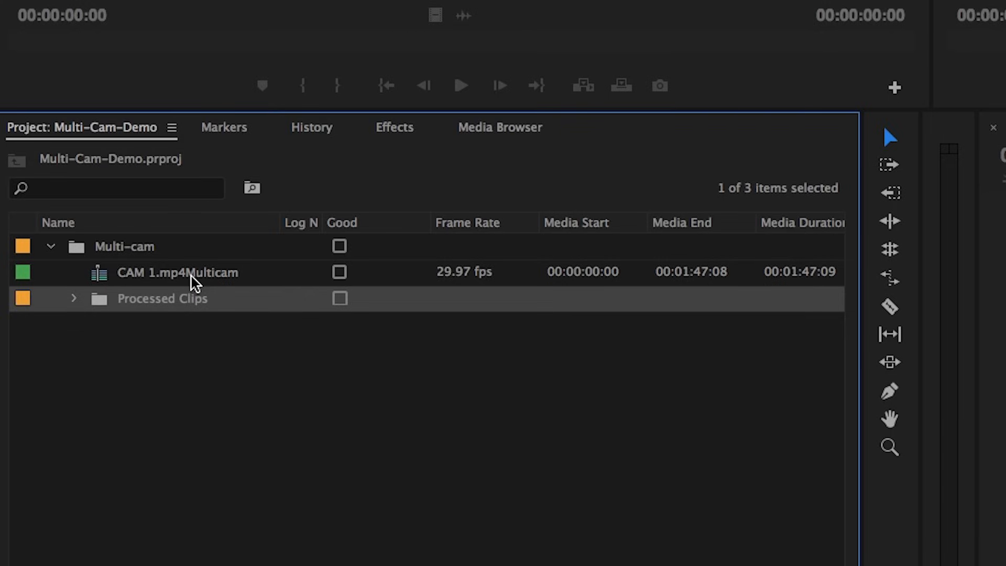
{"action": "left_click", "coordinate": [177, 272]}
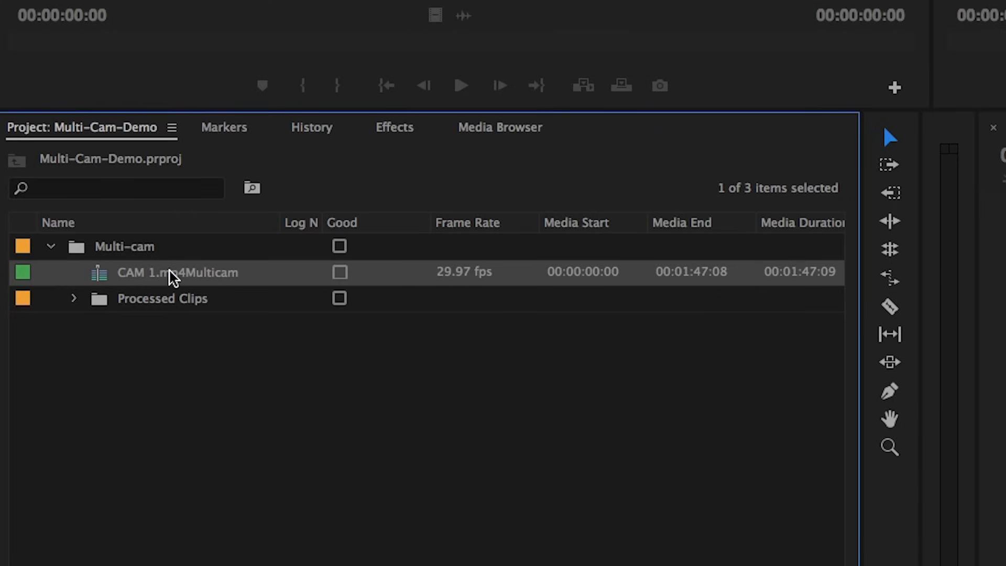
{"action": "mouse_move", "coordinate": [173, 272]}
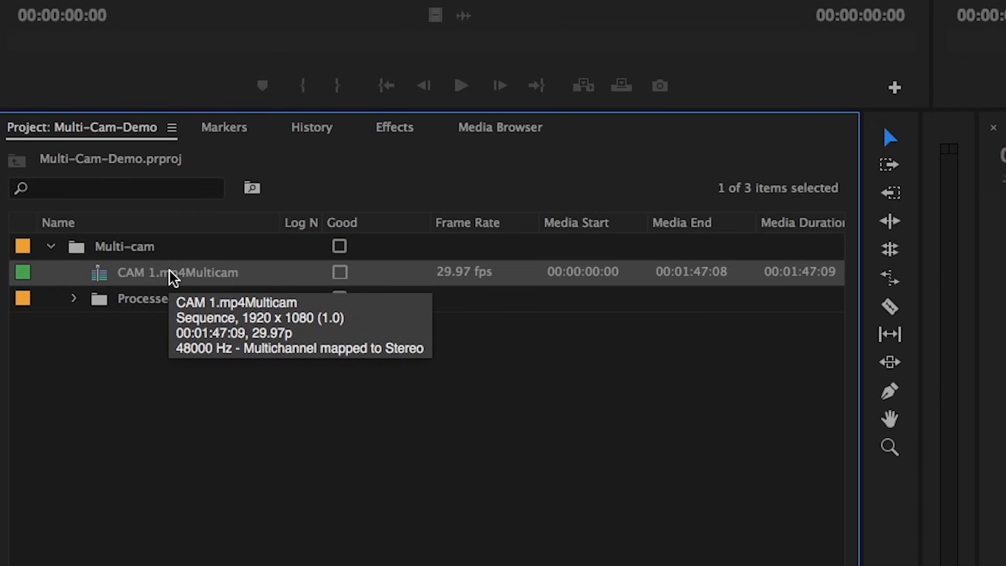
{"action": "mouse_move", "coordinate": [156, 288]}
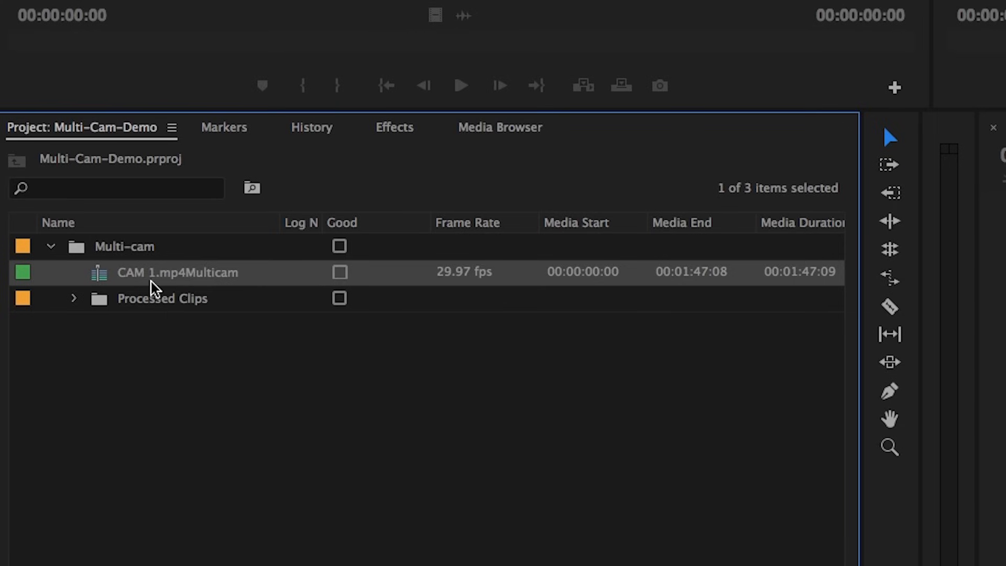
{"action": "mouse_move", "coordinate": [115, 281]}
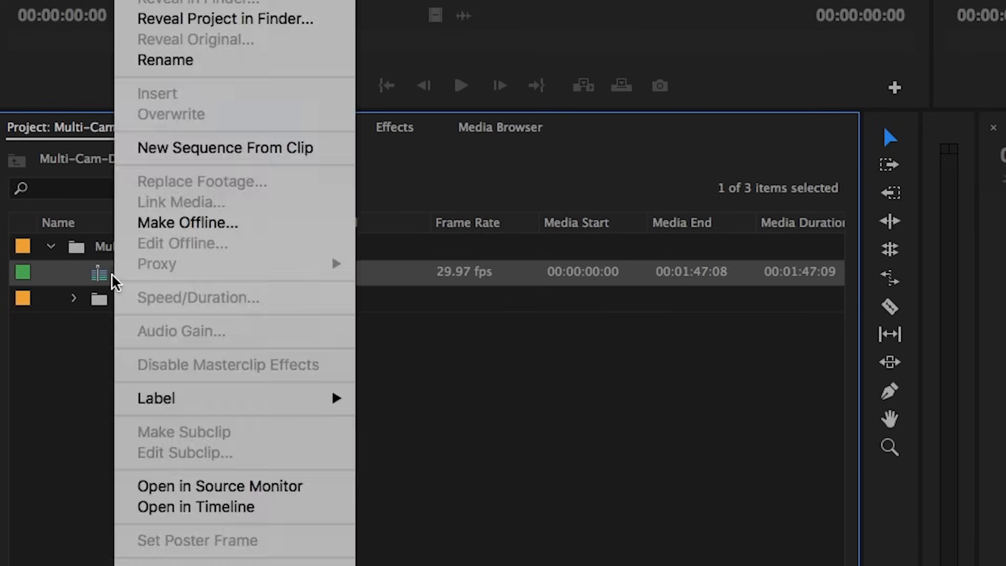
{"action": "mouse_move", "coordinate": [228, 141]}
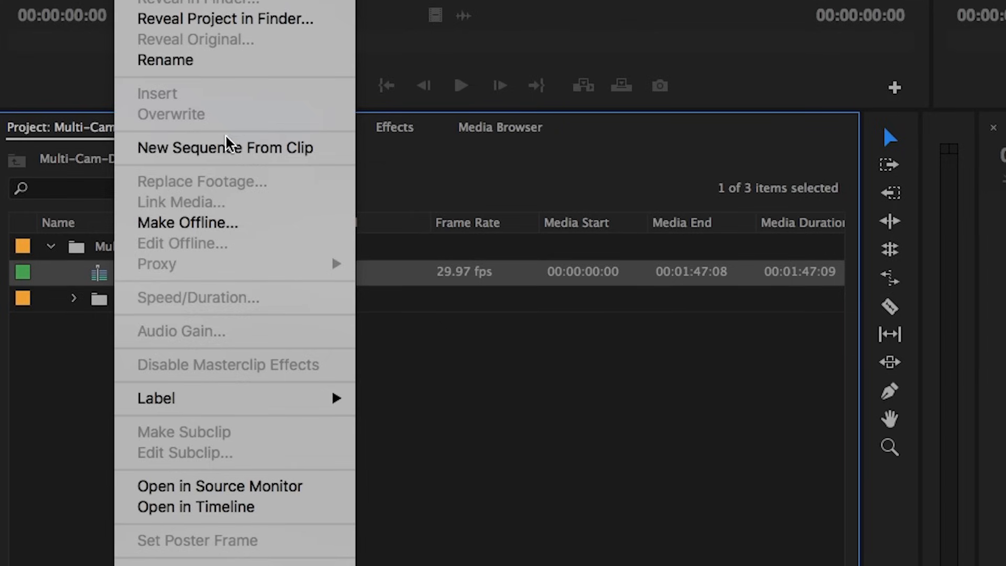
Make a CAM 1 sequence from CAM 1.mp4Multicam using New Sequence From Clip.
{"action": "left_click", "coordinate": [231, 157]}
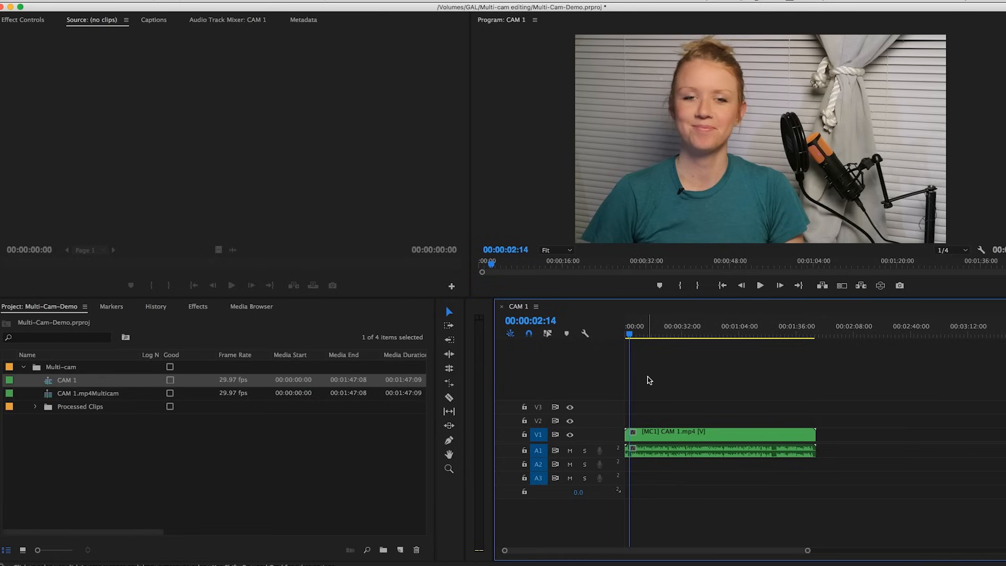
Move the CAM 1 playhead to about 00:00:20:28.
{"action": "left_click", "coordinate": [662, 326]}
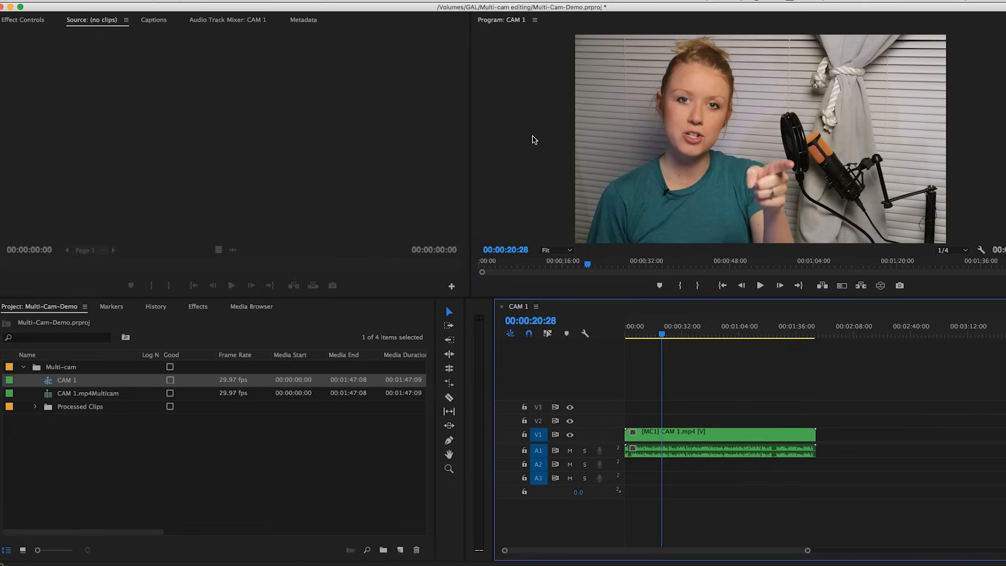
{"action": "mouse_move", "coordinate": [533, 159]}
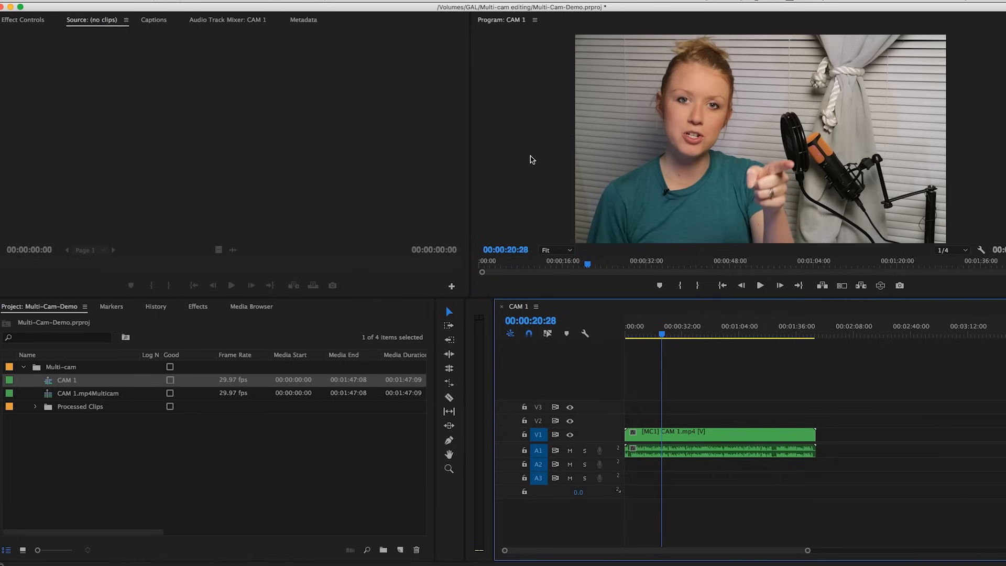
{"action": "mouse_move", "coordinate": [531, 161]}
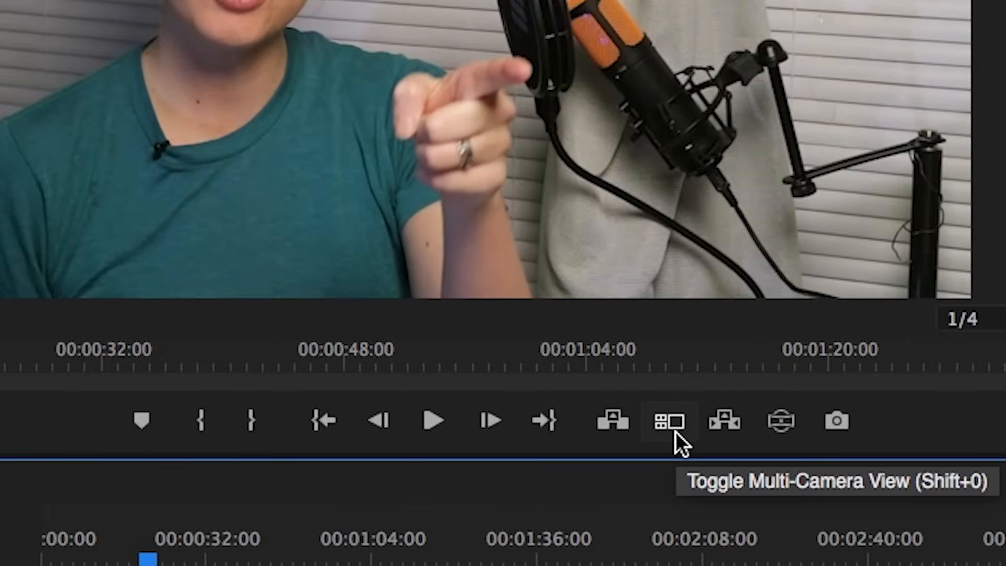
{"action": "mouse_move", "coordinate": [718, 462]}
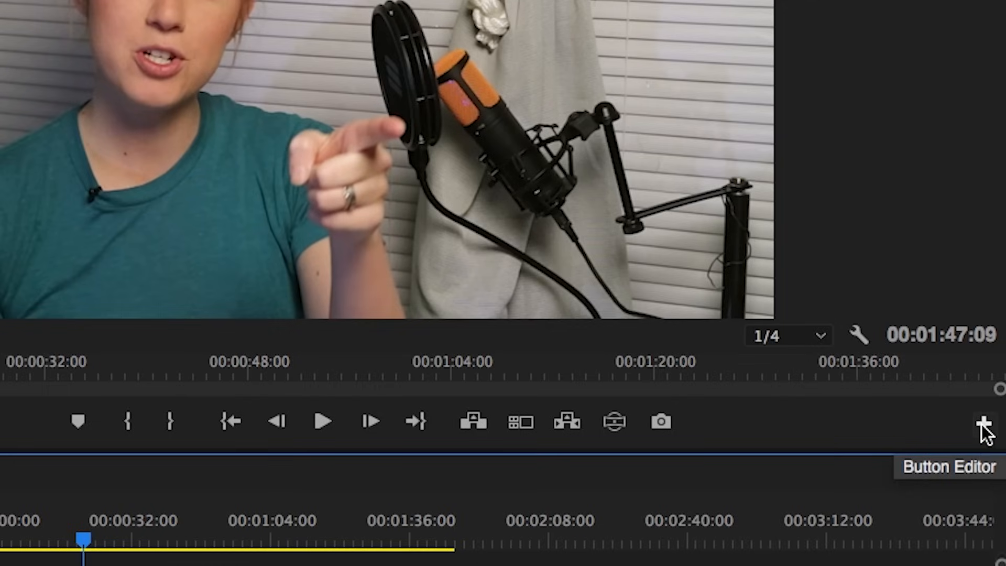
Turn on Toggle Multi-Camera View from the Program Monitor Button Editor.
{"action": "left_click", "coordinate": [987, 421]}
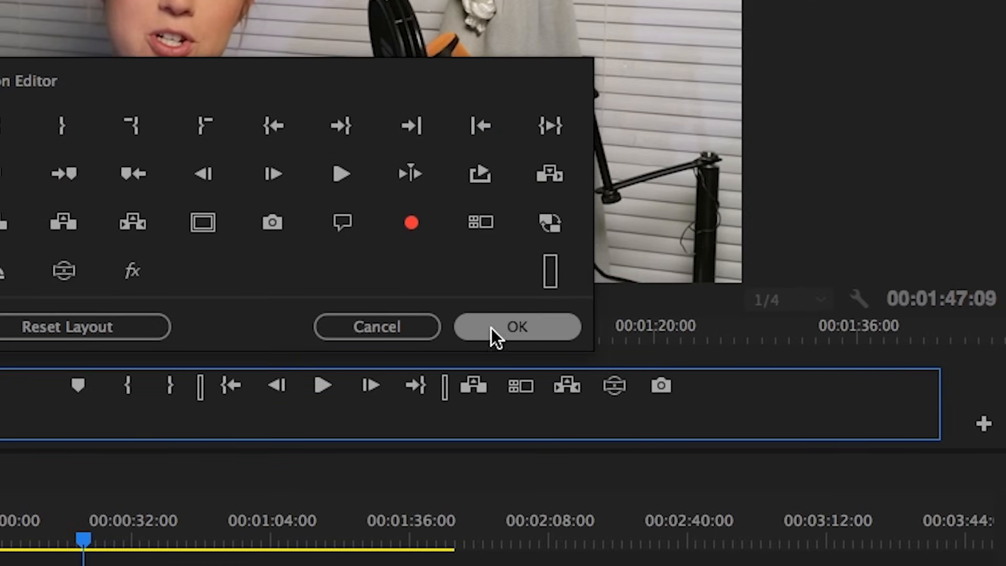
{"action": "left_click", "coordinate": [517, 327]}
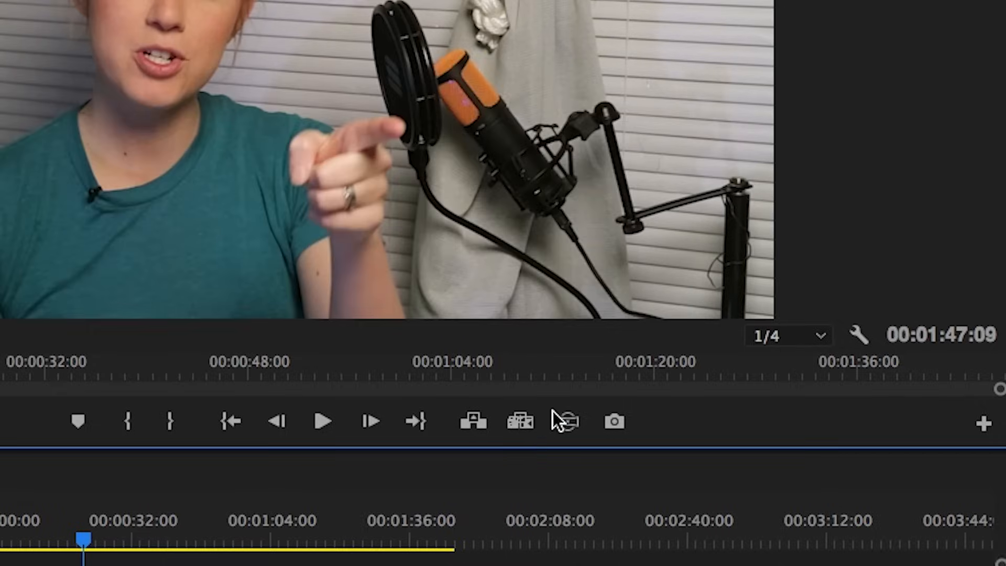
{"action": "left_click", "coordinate": [519, 421]}
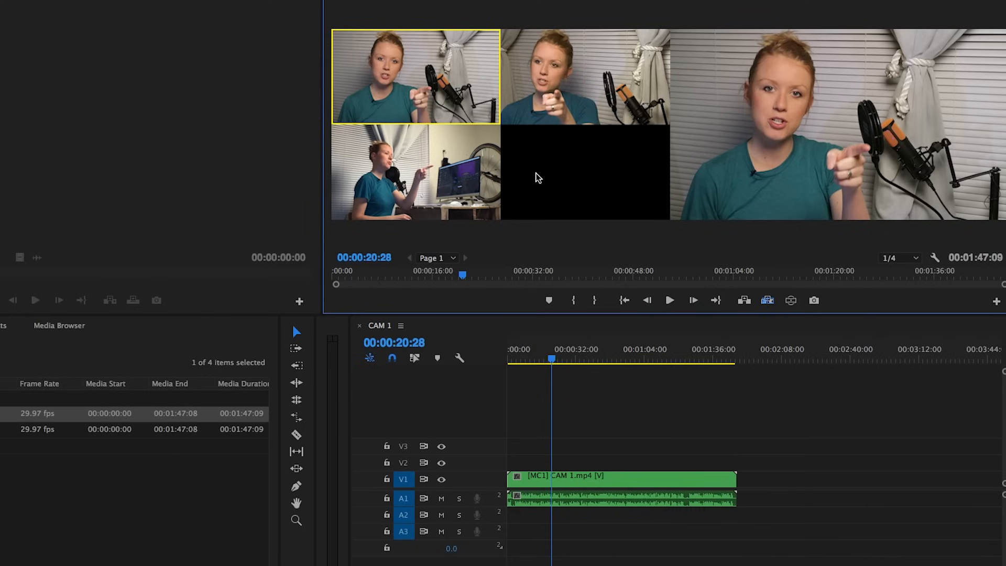
{"action": "mouse_move", "coordinate": [531, 105]}
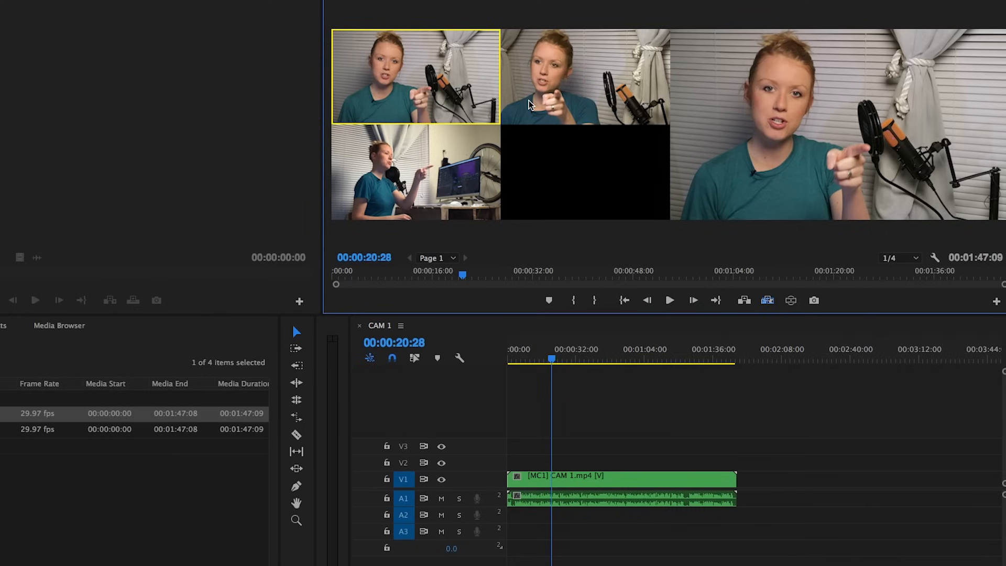
{"action": "mouse_move", "coordinate": [524, 116]}
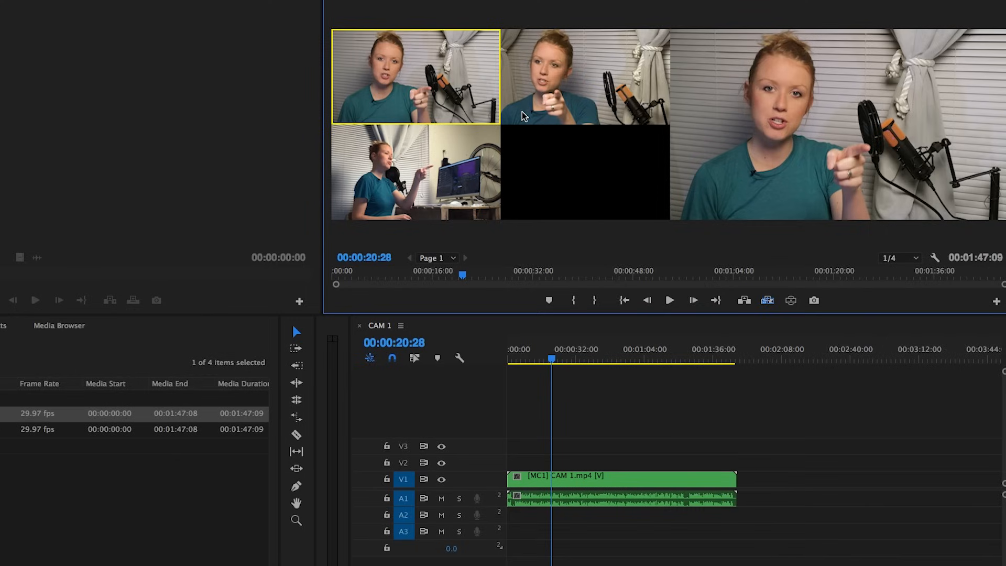
{"action": "mouse_move", "coordinate": [766, 96]}
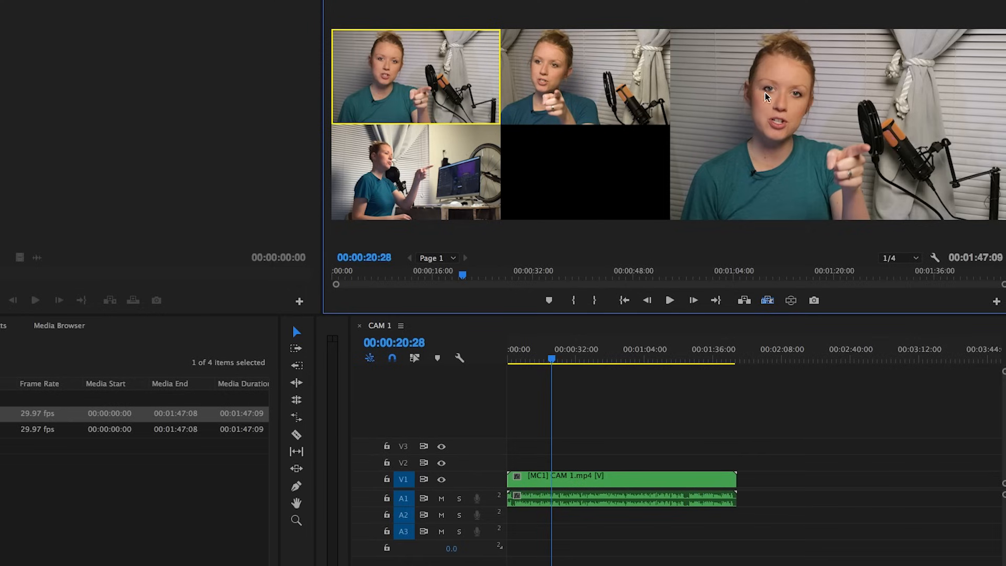
{"action": "mouse_move", "coordinate": [741, 77]}
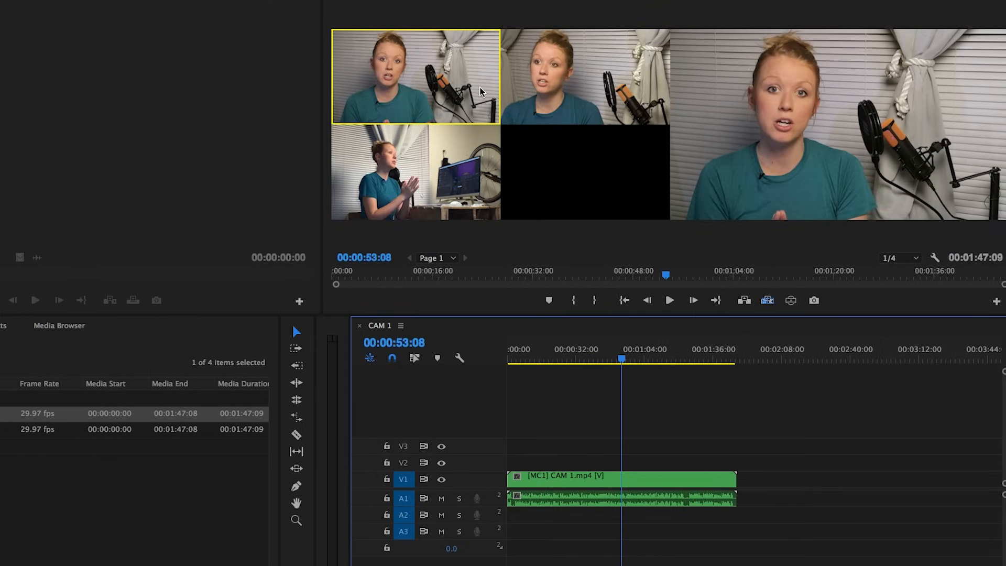
{"action": "mouse_move", "coordinate": [543, 194]}
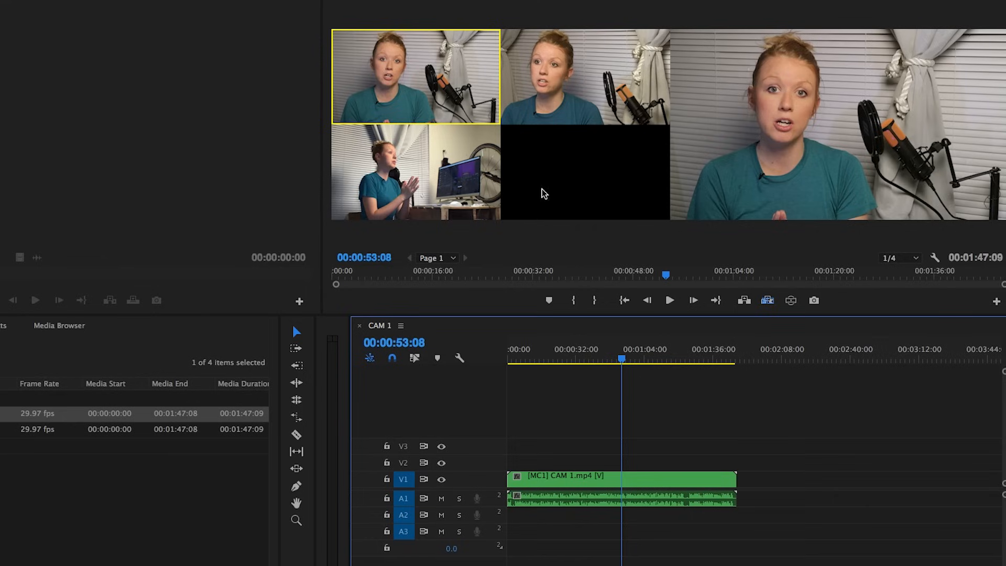
{"action": "mouse_move", "coordinate": [414, 188]}
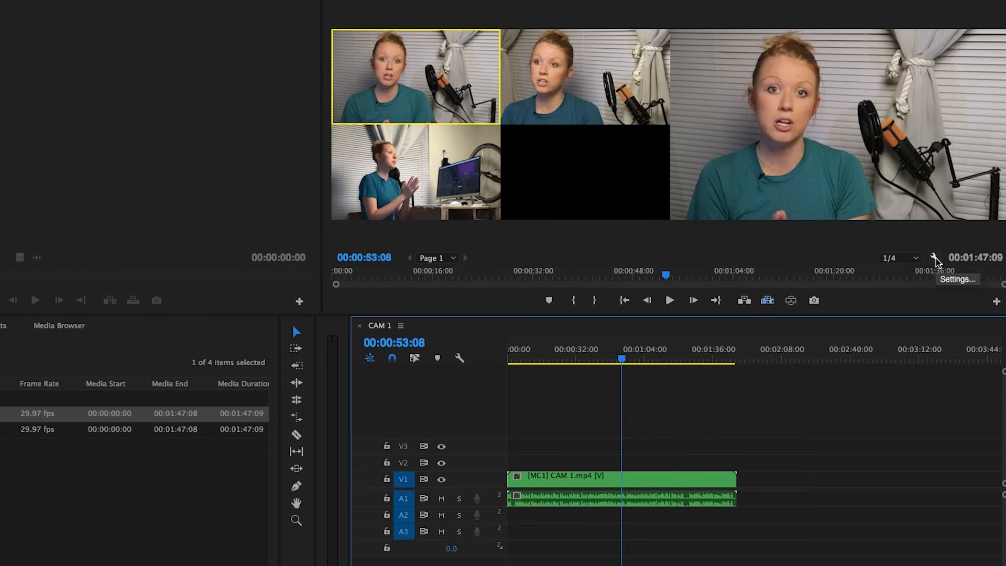
{"action": "left_click", "coordinate": [935, 258]}
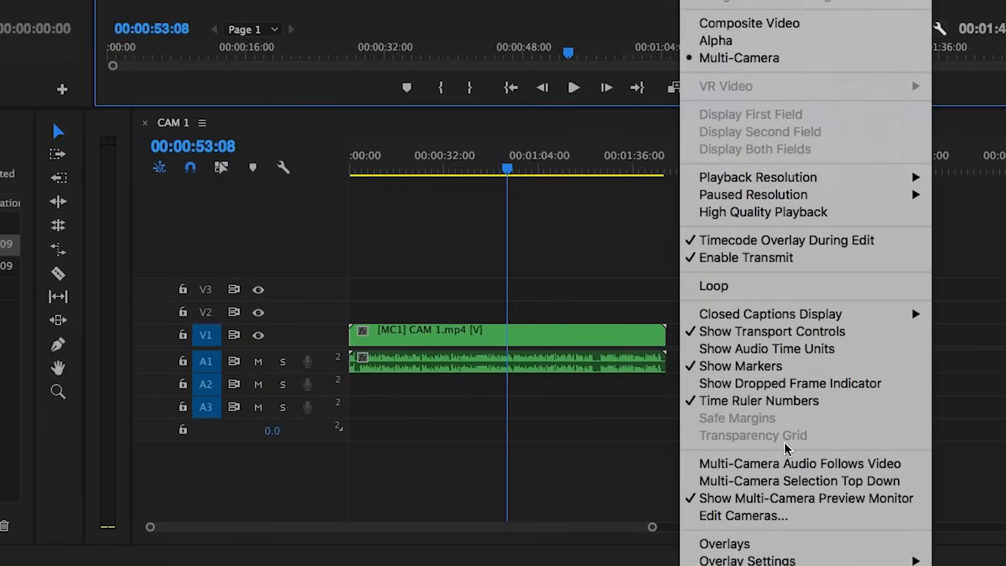
{"action": "left_click", "coordinate": [742, 515]}
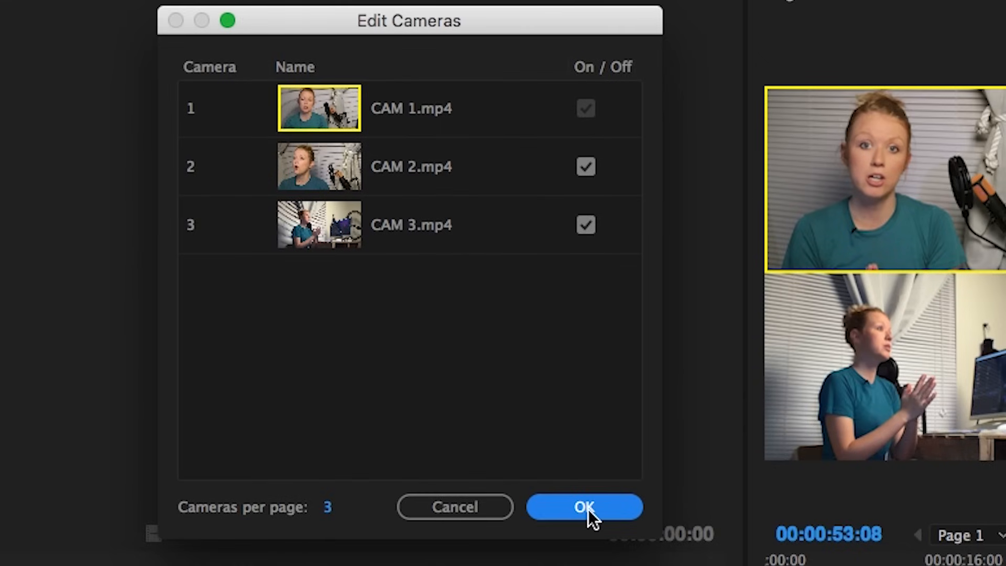
{"action": "left_click", "coordinate": [584, 507]}
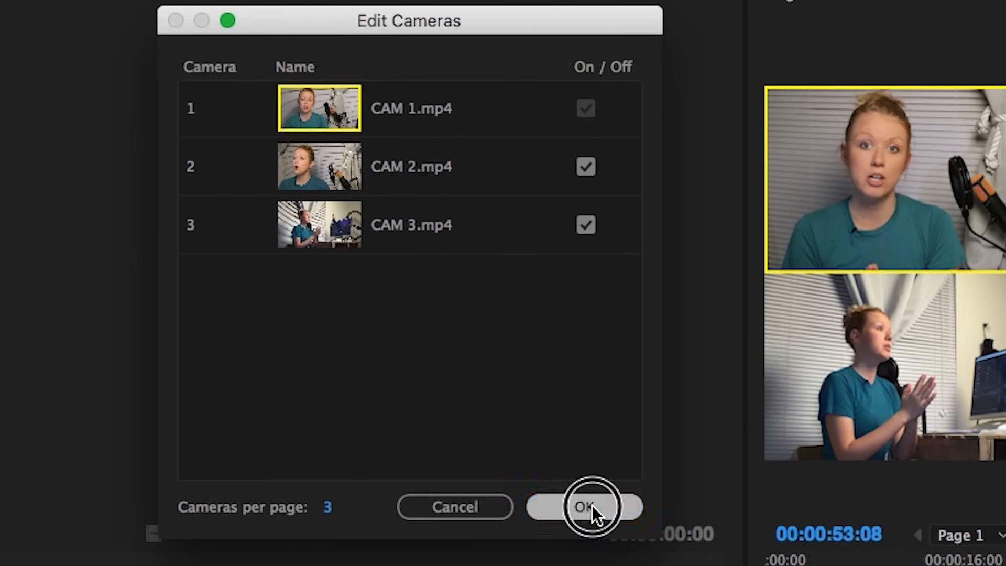
{"action": "left_click", "coordinate": [583, 507]}
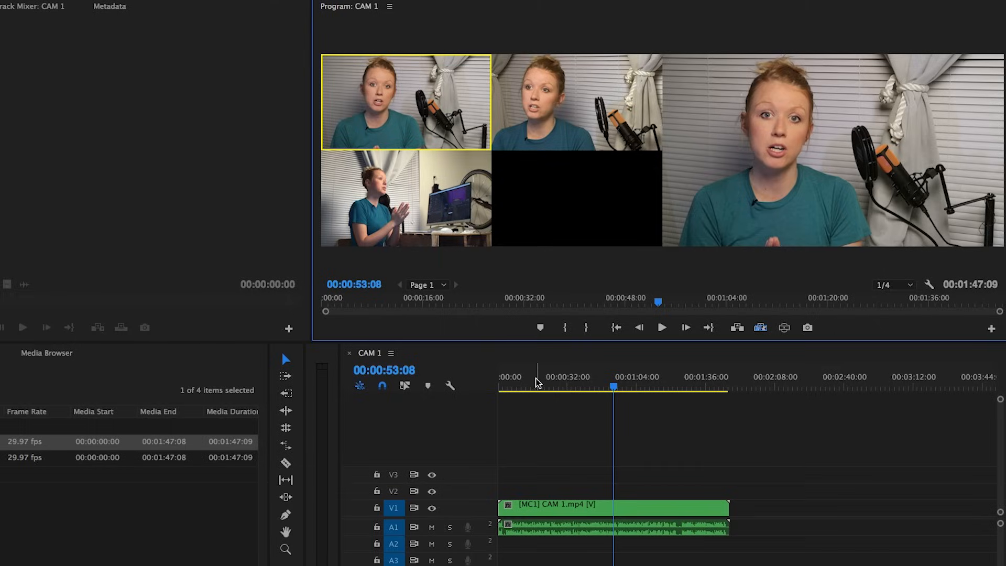
Return the playhead to 00:00:00:00 and play the CAM 1 sequence.
{"action": "left_click", "coordinate": [501, 387]}
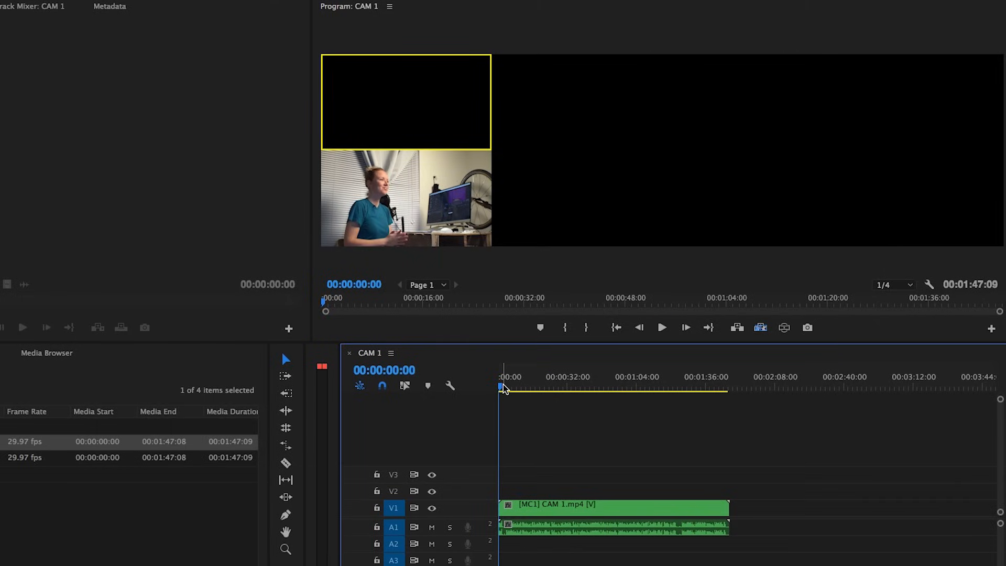
{"action": "mouse_move", "coordinate": [394, 105]}
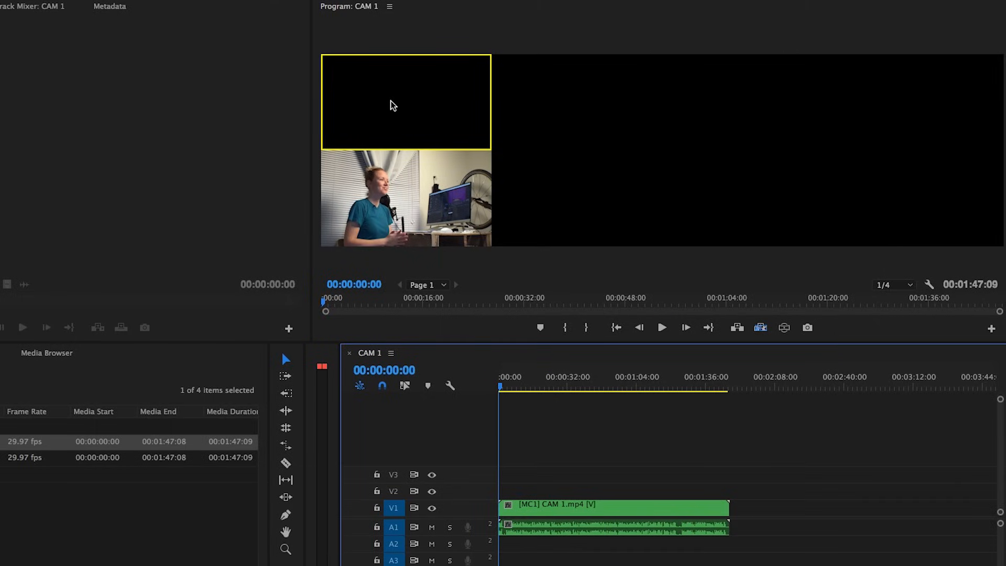
{"action": "mouse_move", "coordinate": [561, 101]}
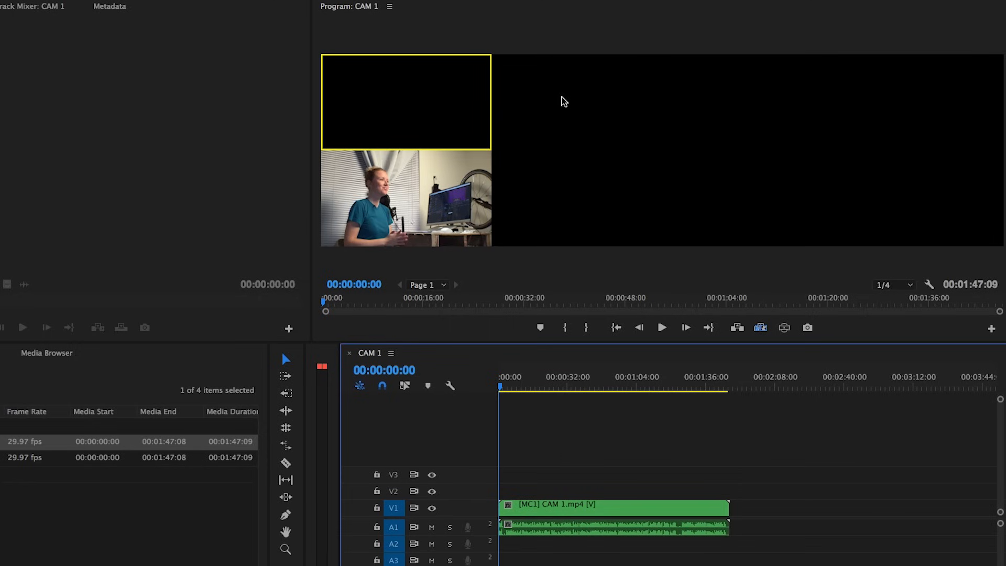
{"action": "mouse_move", "coordinate": [563, 107]}
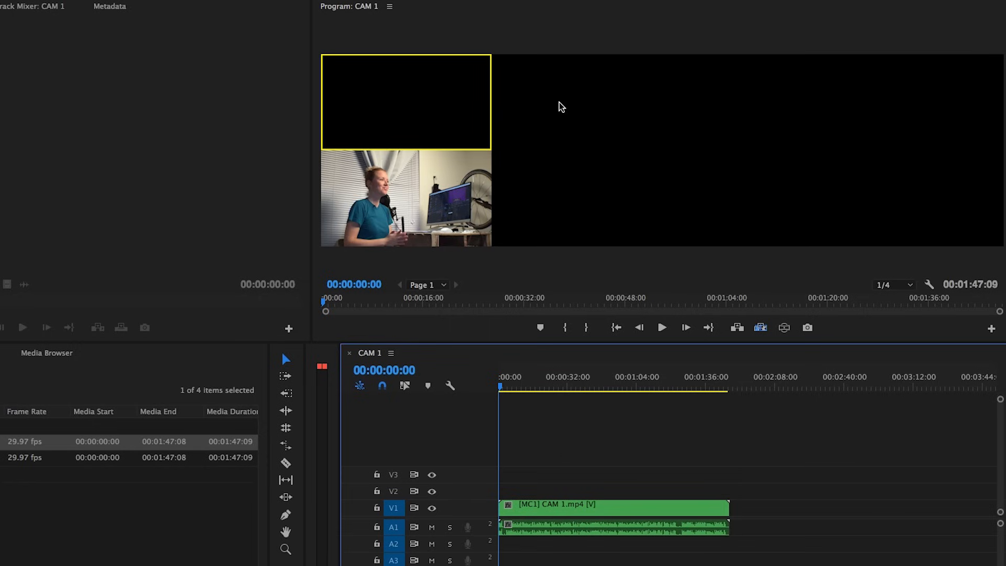
{"action": "mouse_move", "coordinate": [401, 120]}
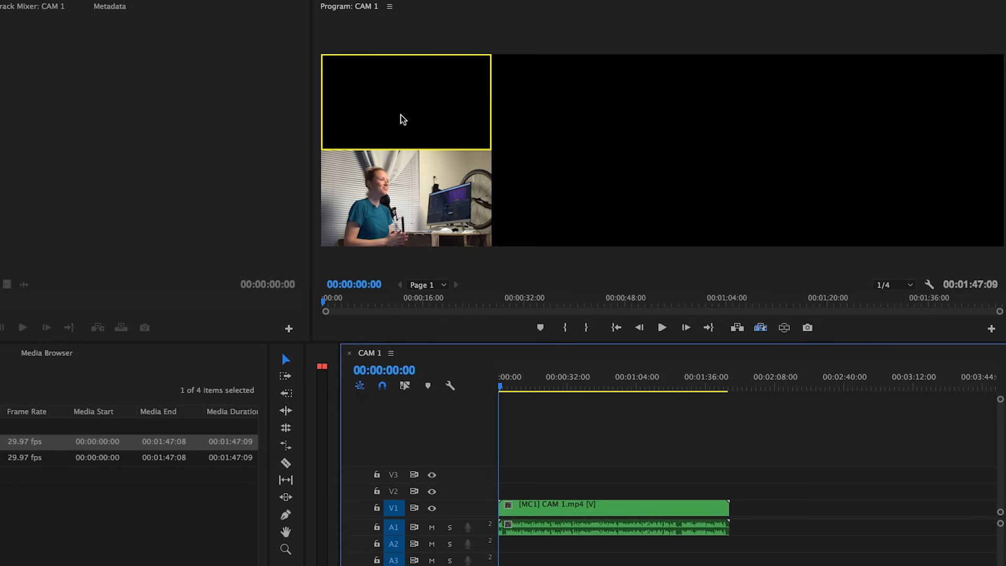
{"action": "mouse_move", "coordinate": [320, 186]}
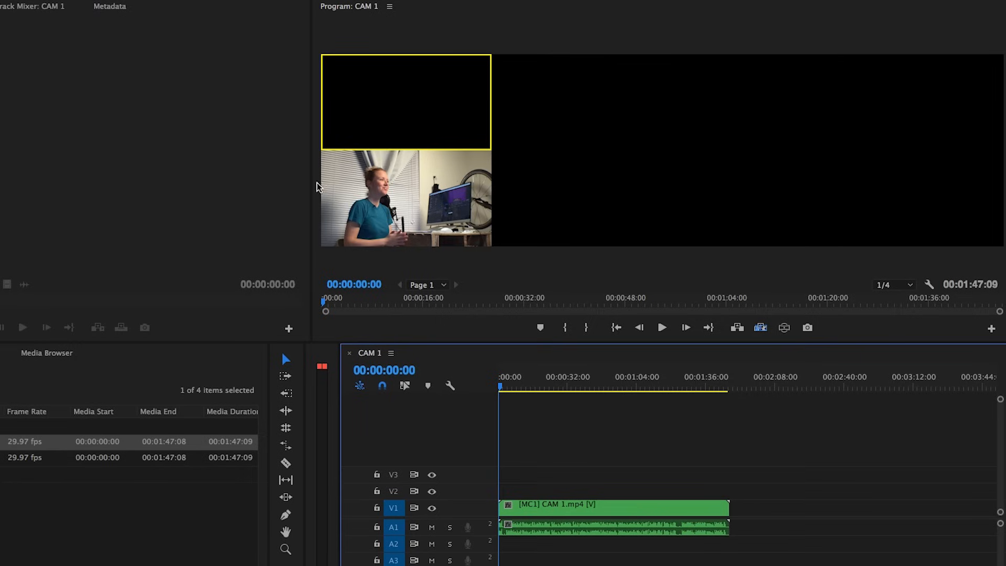
{"action": "mouse_move", "coordinate": [392, 206]}
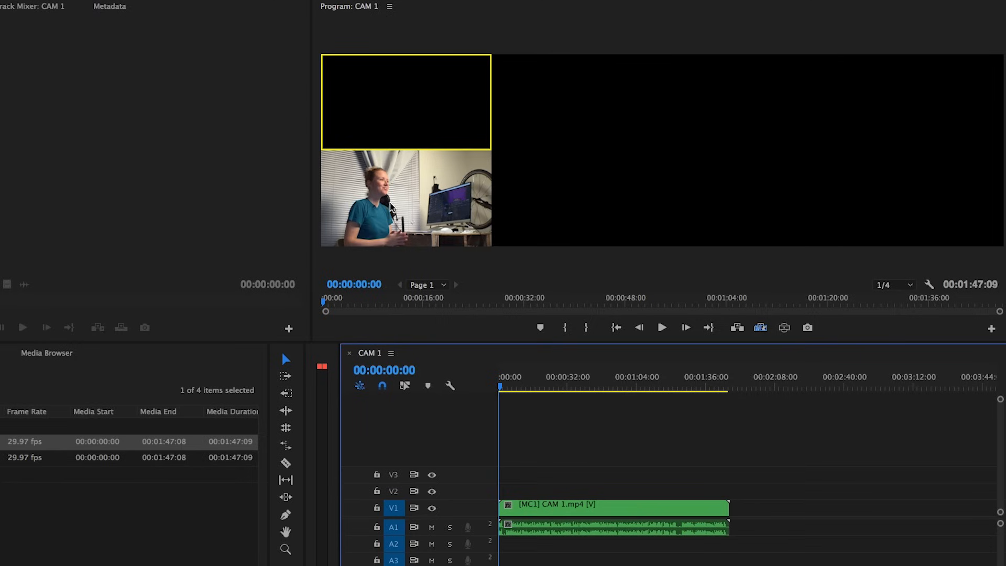
{"action": "mouse_move", "coordinate": [461, 251]}
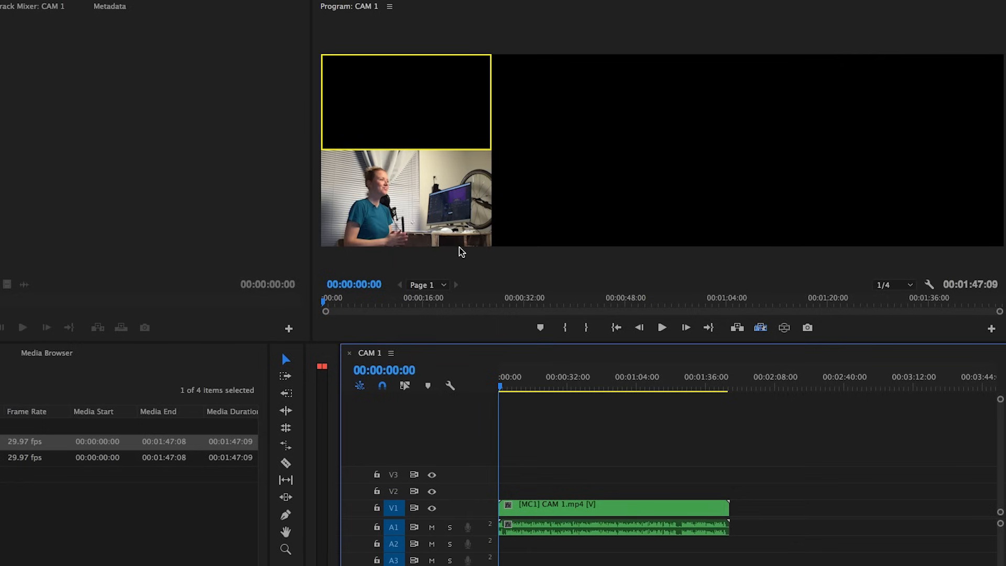
{"action": "mouse_move", "coordinate": [483, 320]}
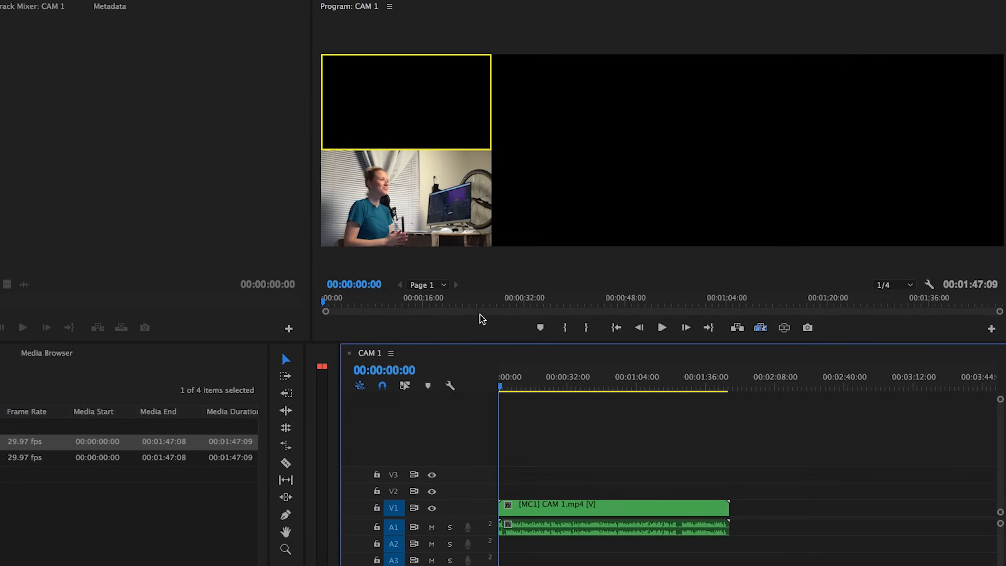
{"action": "left_click", "coordinate": [663, 327]}
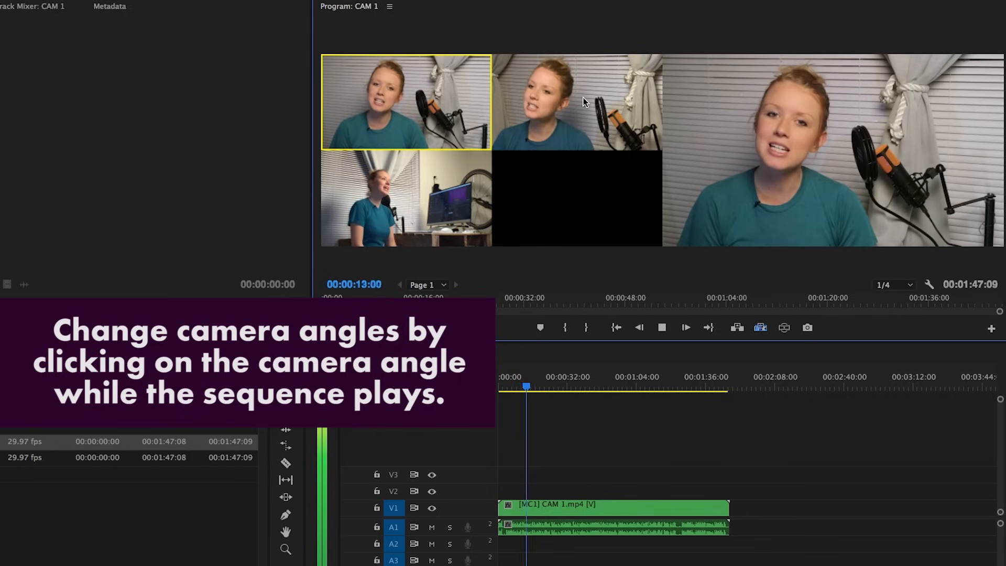
Record a cut to the CAM 2 angle during playback.
{"action": "left_click", "coordinate": [576, 101]}
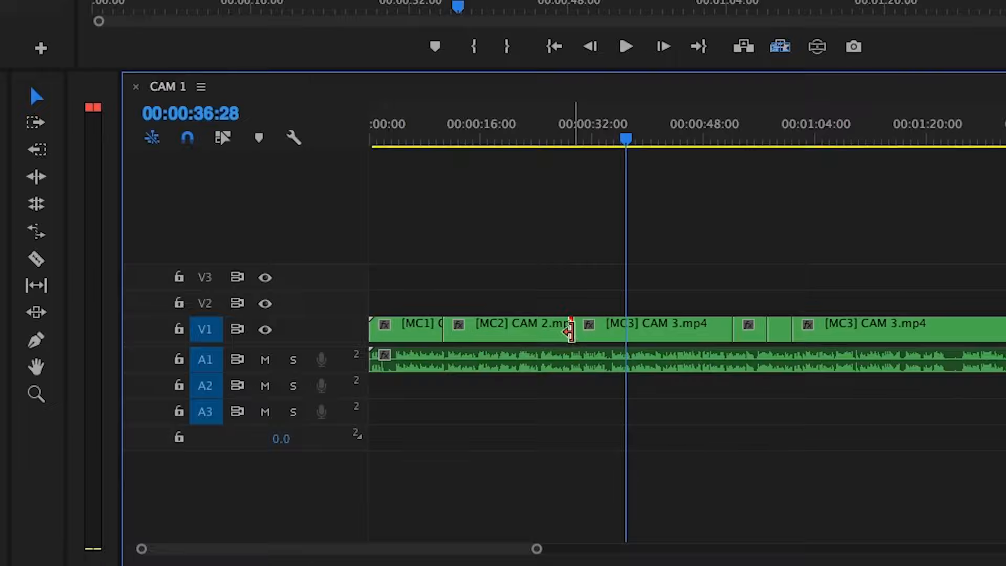
{"action": "mouse_move", "coordinate": [570, 333]}
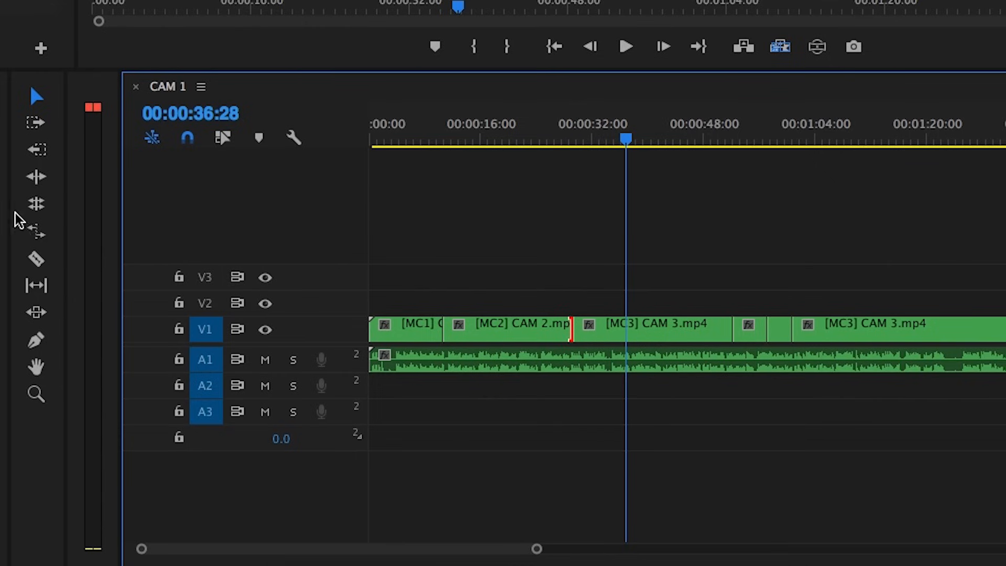
{"action": "mouse_move", "coordinate": [35, 206]}
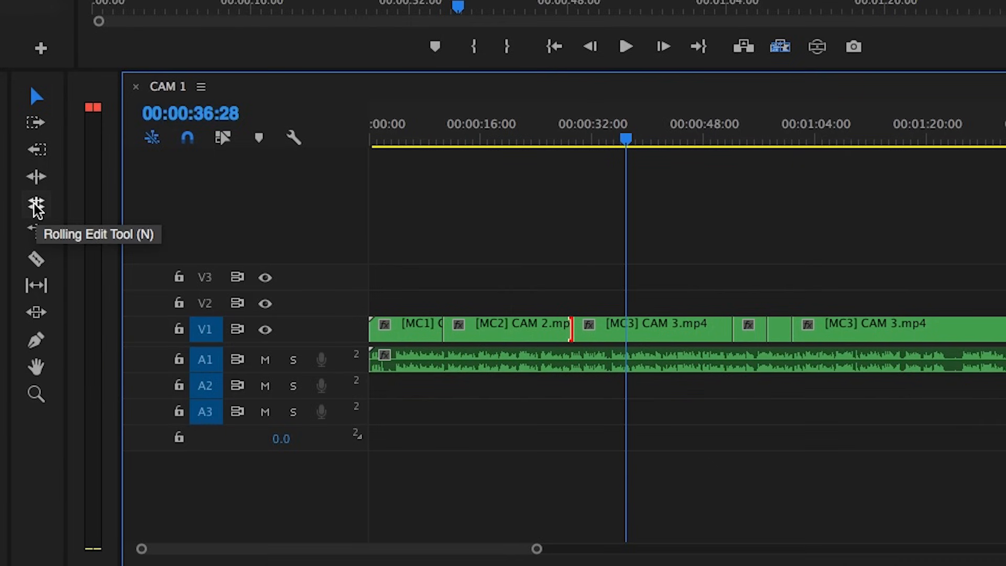
Roll the CAM 2/CAM 3 edit point earlier using the Rolling Edit Tool.
{"action": "left_click", "coordinate": [35, 204]}
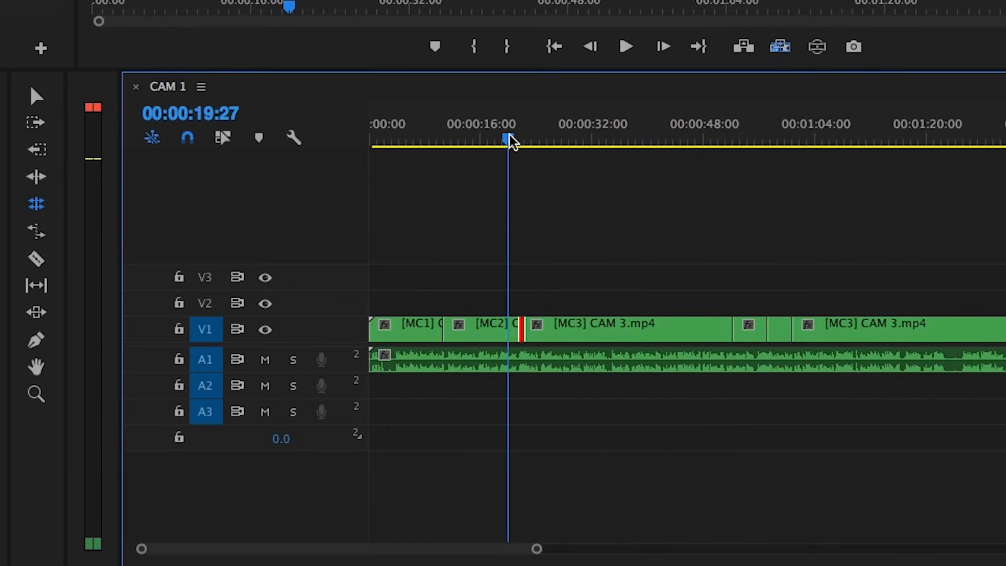
{"action": "left_click", "coordinate": [480, 135]}
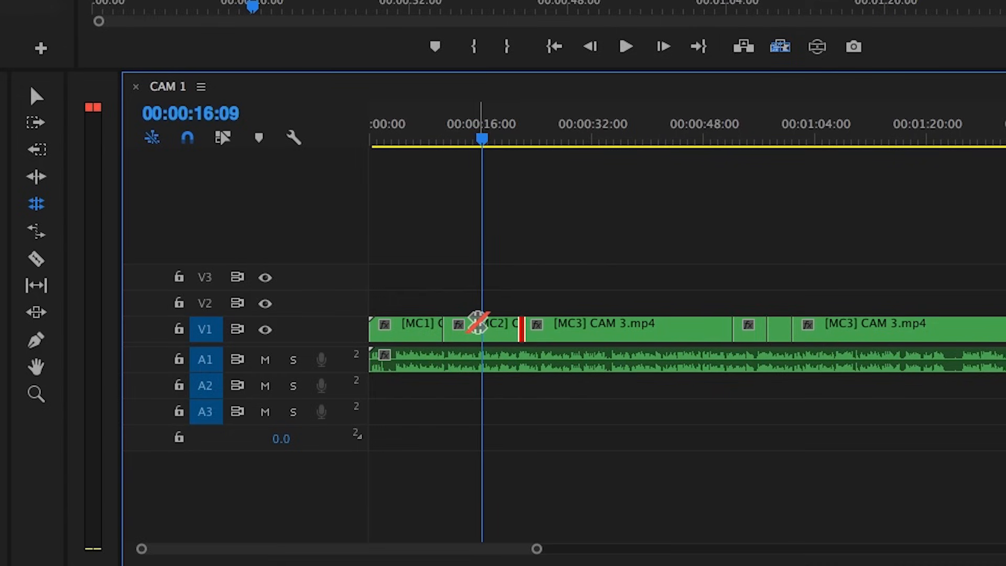
{"action": "left_click", "coordinate": [37, 96]}
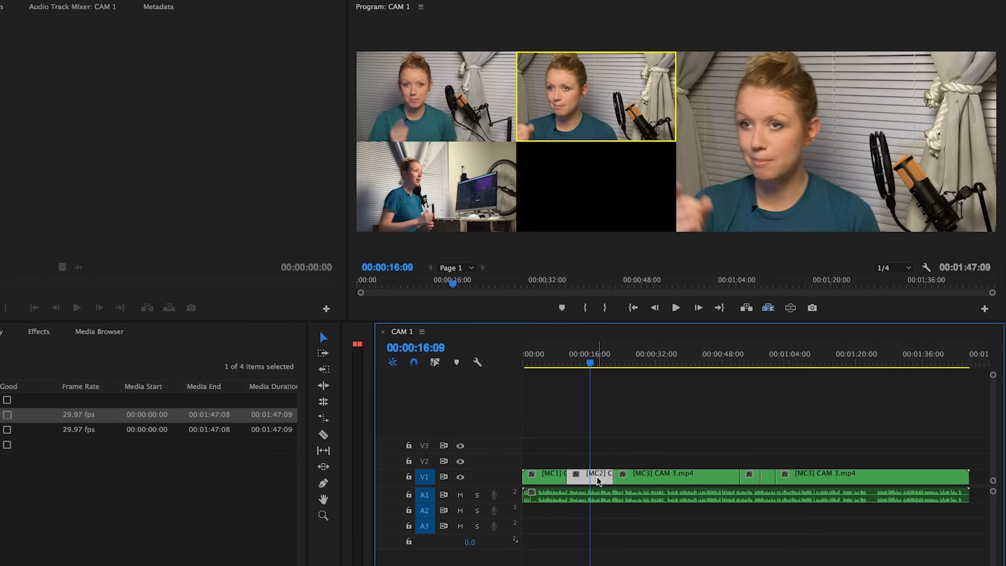
{"action": "mouse_move", "coordinate": [593, 482]}
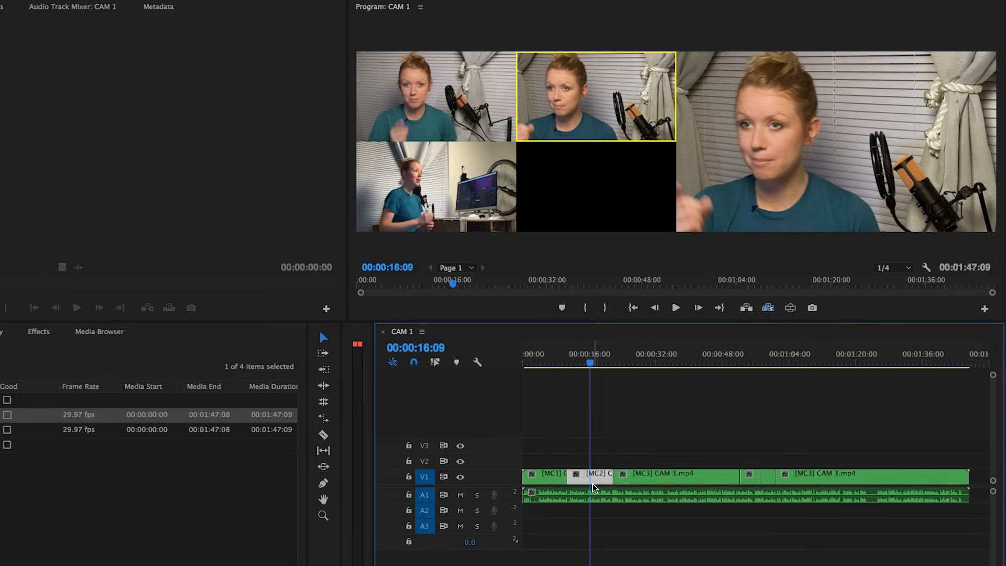
Switch the short shot at about 00:00:16 to the CAM 3 angle.
{"action": "left_click", "coordinate": [589, 476]}
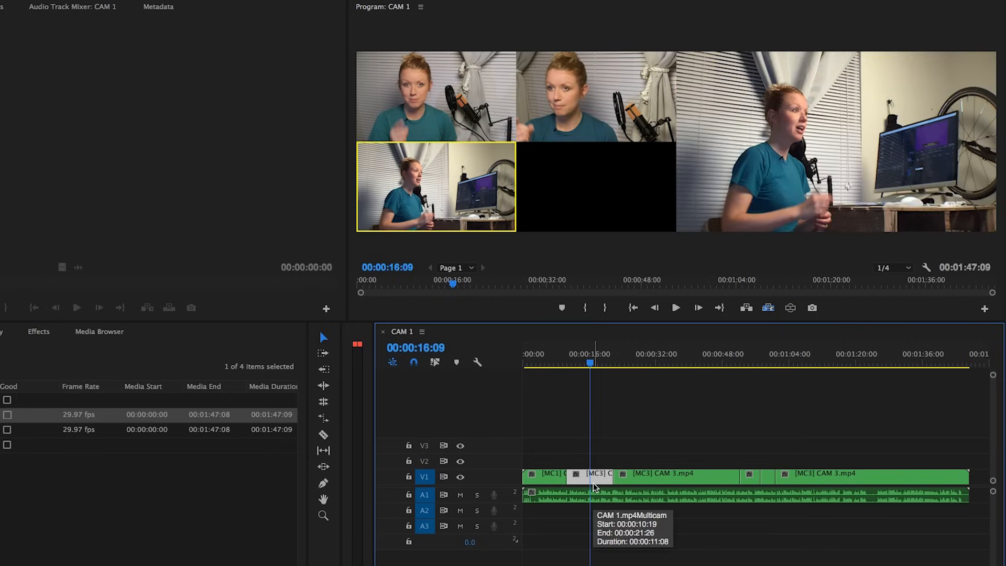